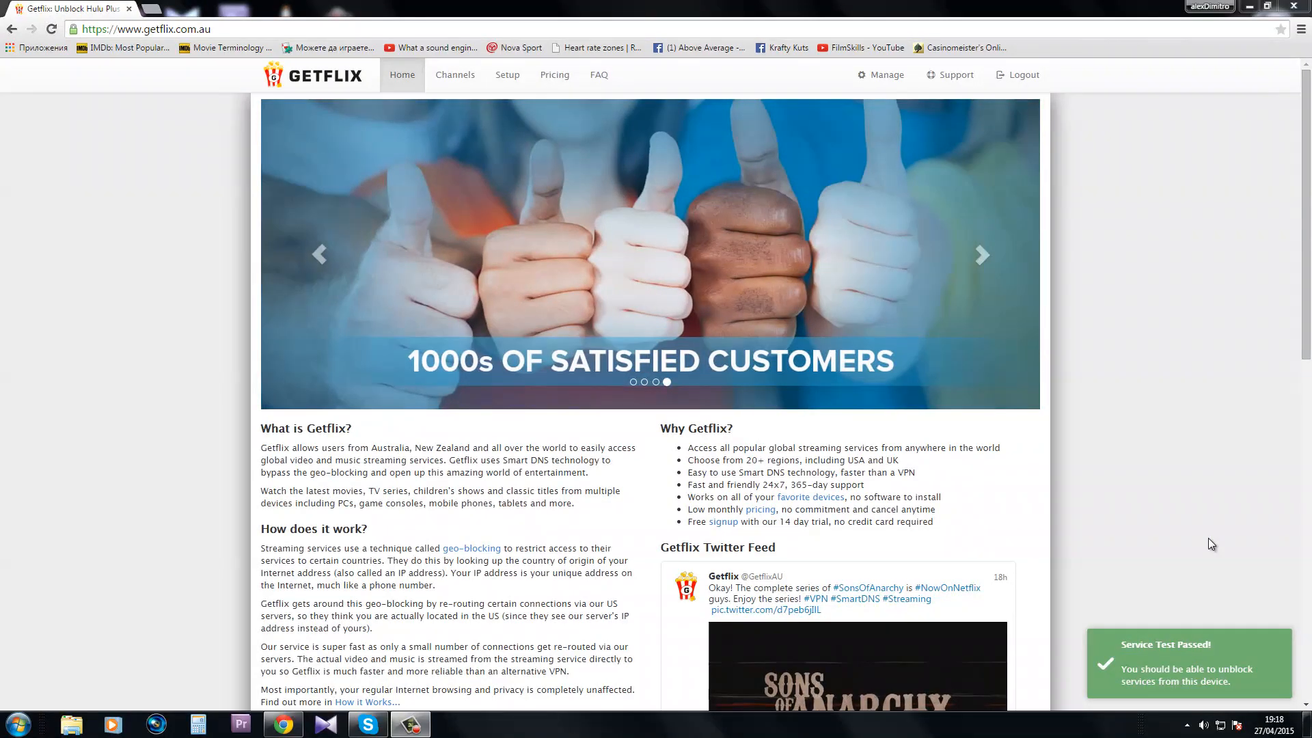
{"action": "mouse_move", "coordinate": [202, 380]}
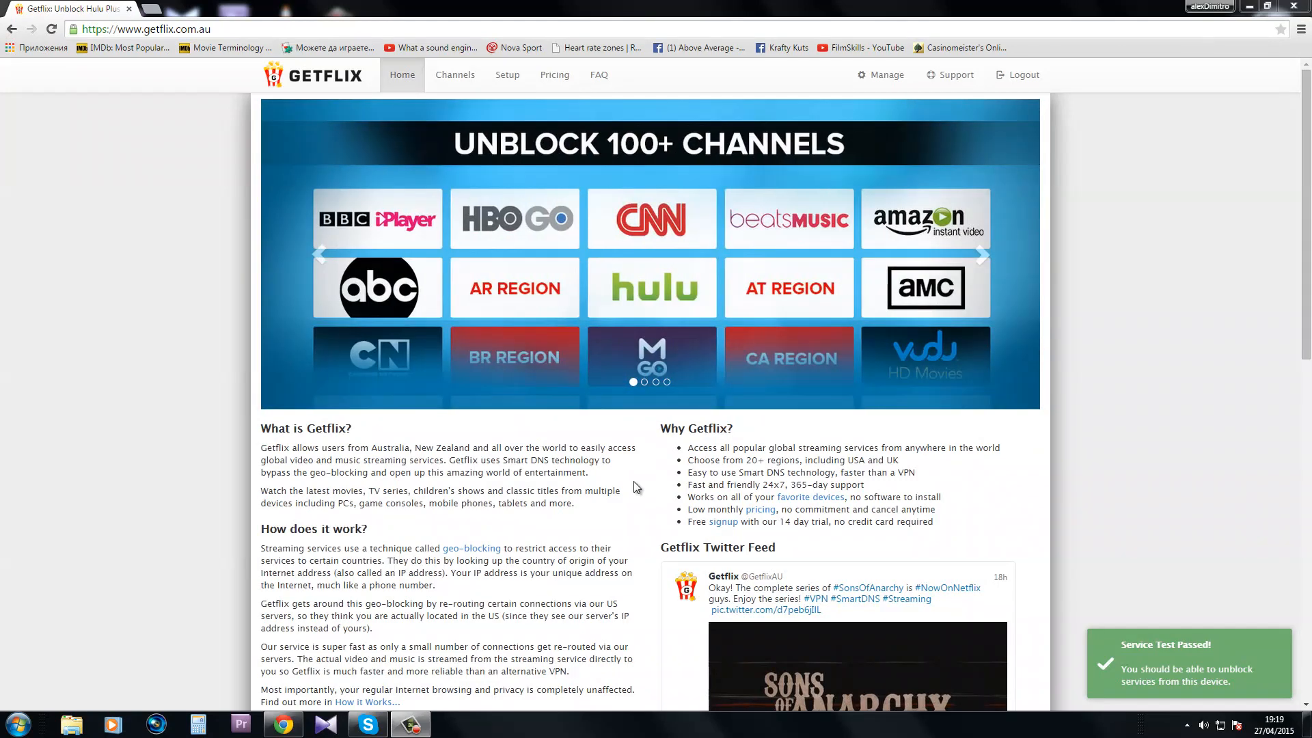
{"action": "mouse_move", "coordinate": [884, 82]}
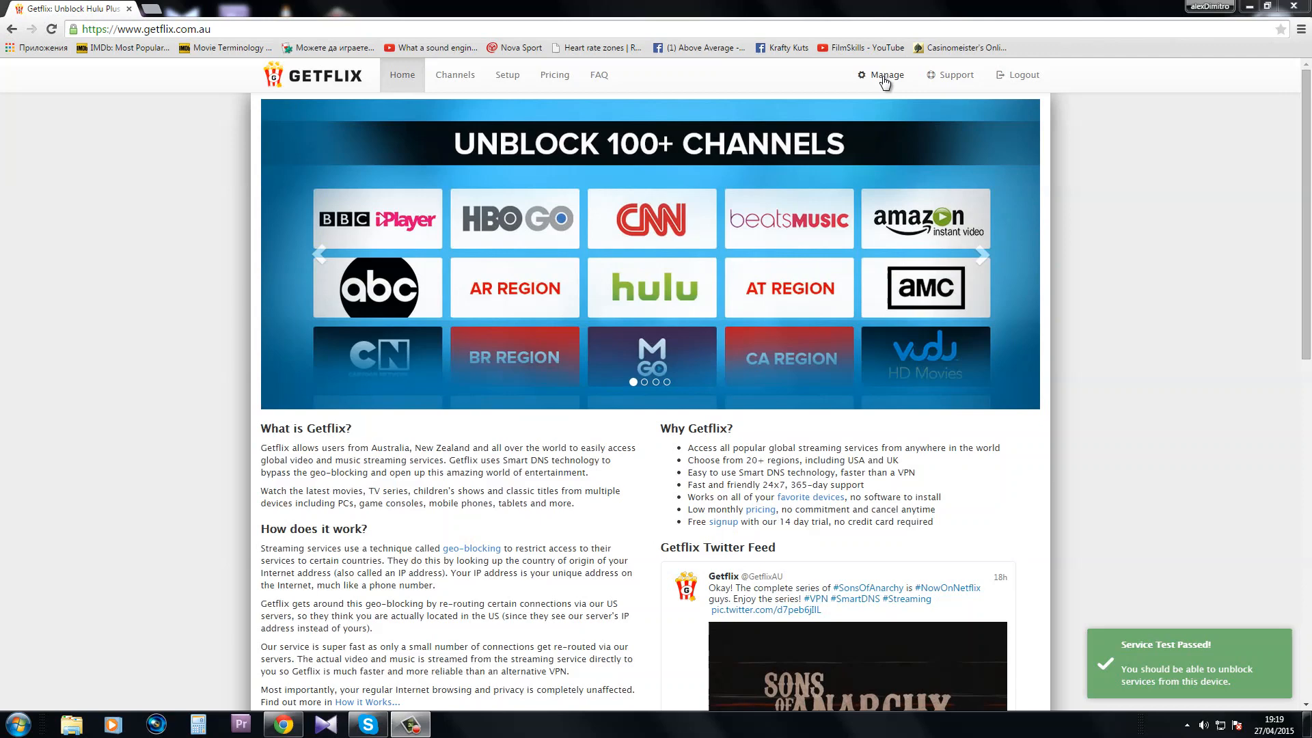
Show Getflix's per-service Region Settings from the Manage dashboard and list the Netflix regions
{"action": "left_click", "coordinate": [886, 74]}
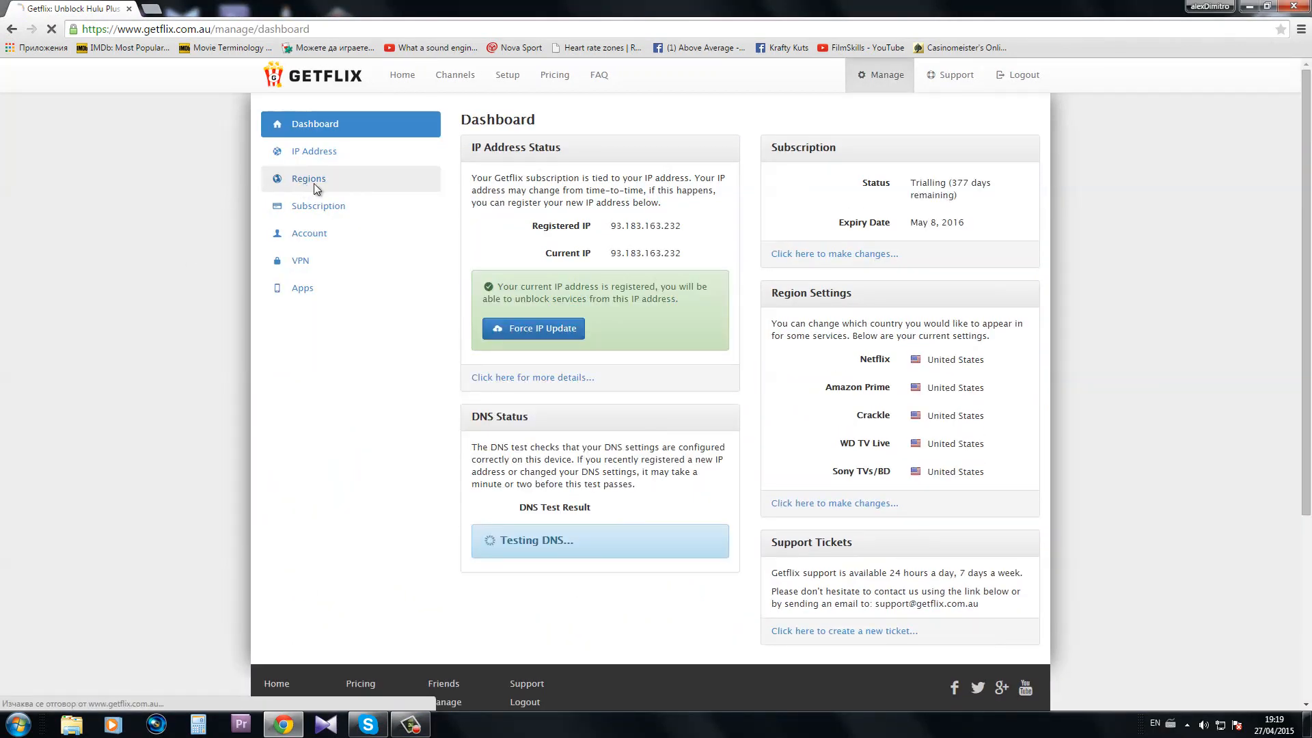
{"action": "left_click", "coordinate": [308, 178]}
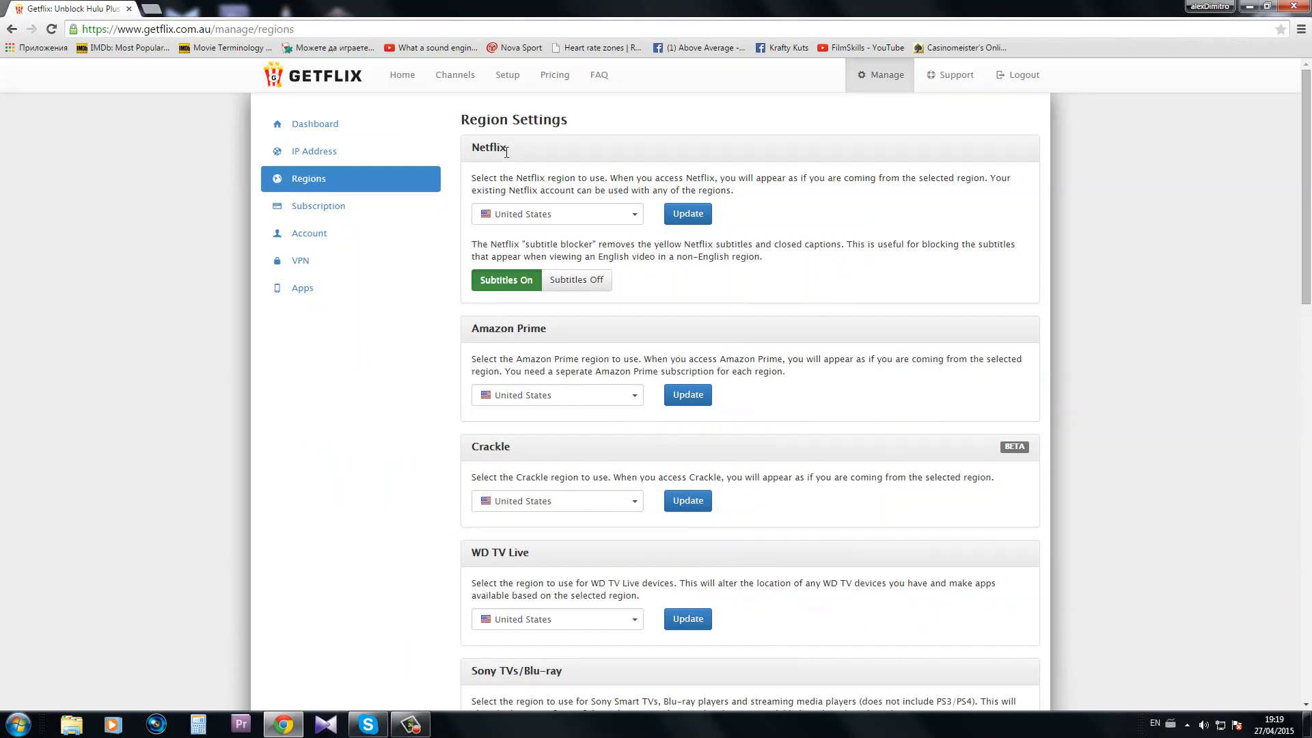
{"action": "mouse_move", "coordinate": [510, 144]}
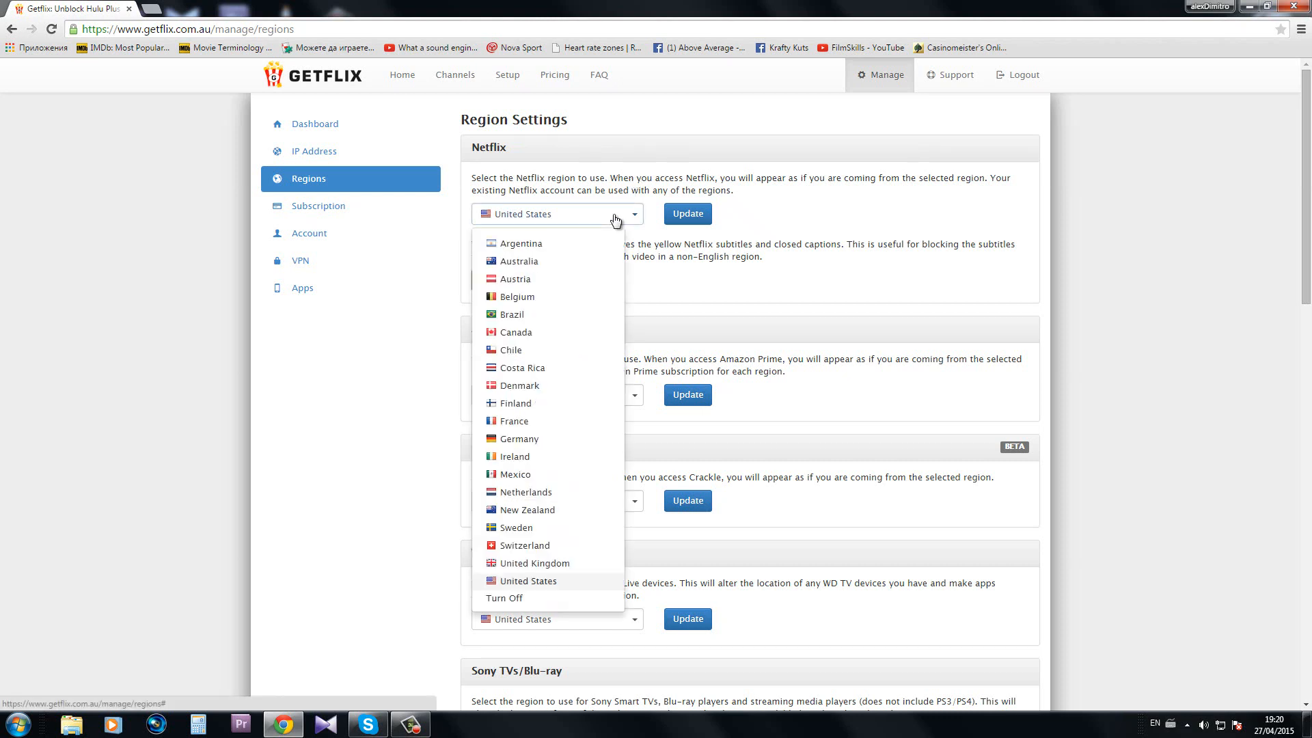
{"action": "left_click", "coordinate": [519, 261]}
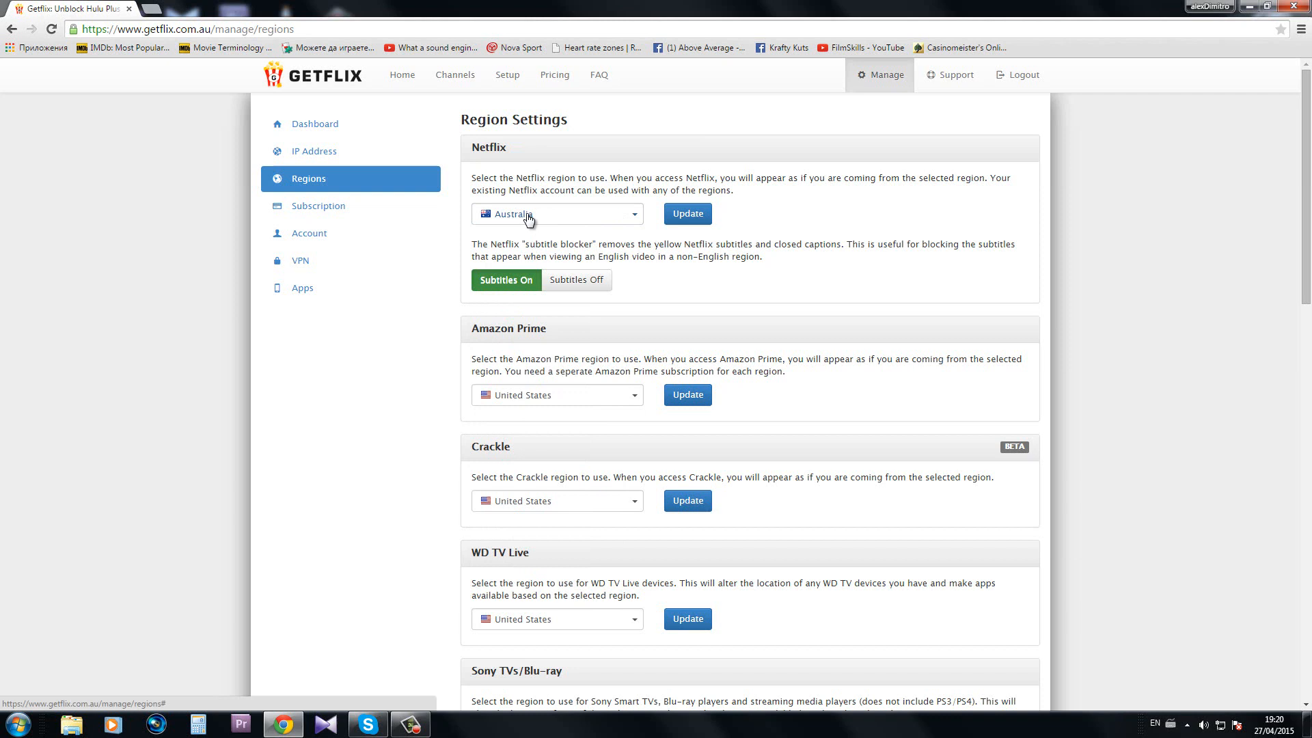
{"action": "mouse_move", "coordinate": [519, 226]}
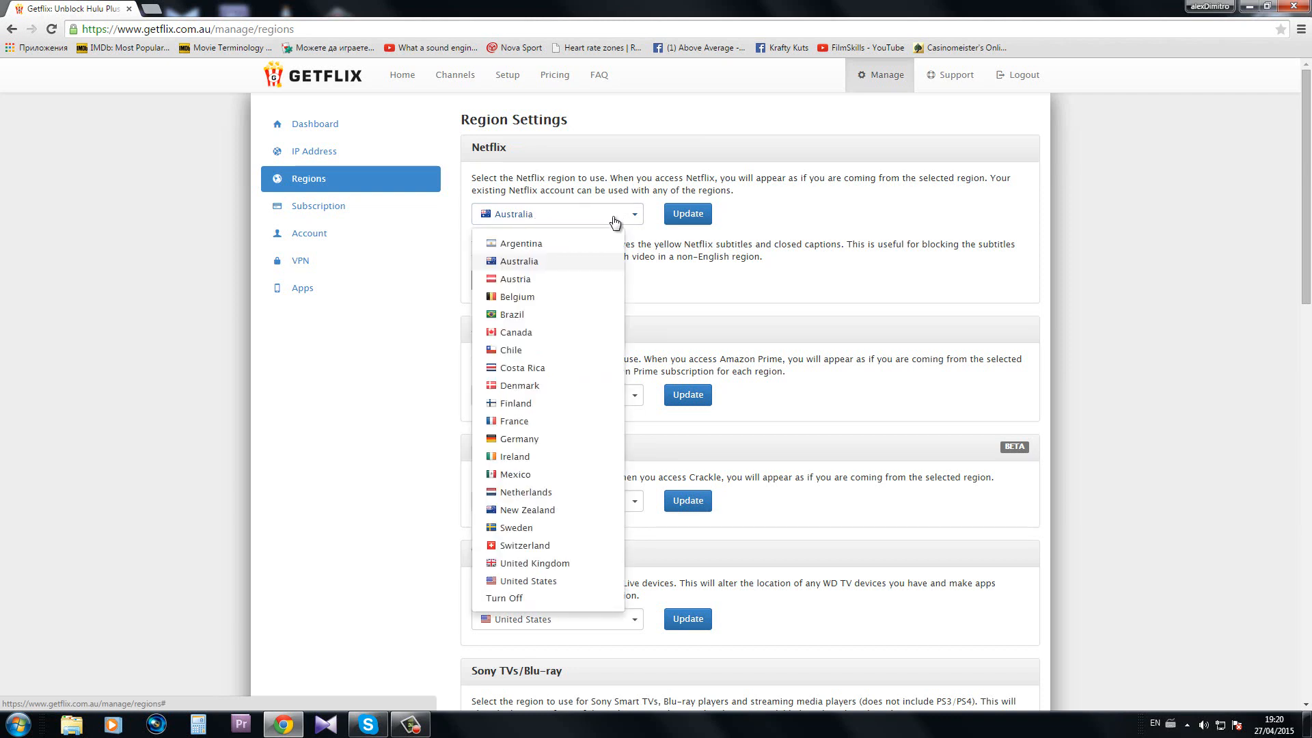
Try Australia for Netflix but leave it on United States, then check the network connection status
{"action": "left_click", "coordinate": [528, 581]}
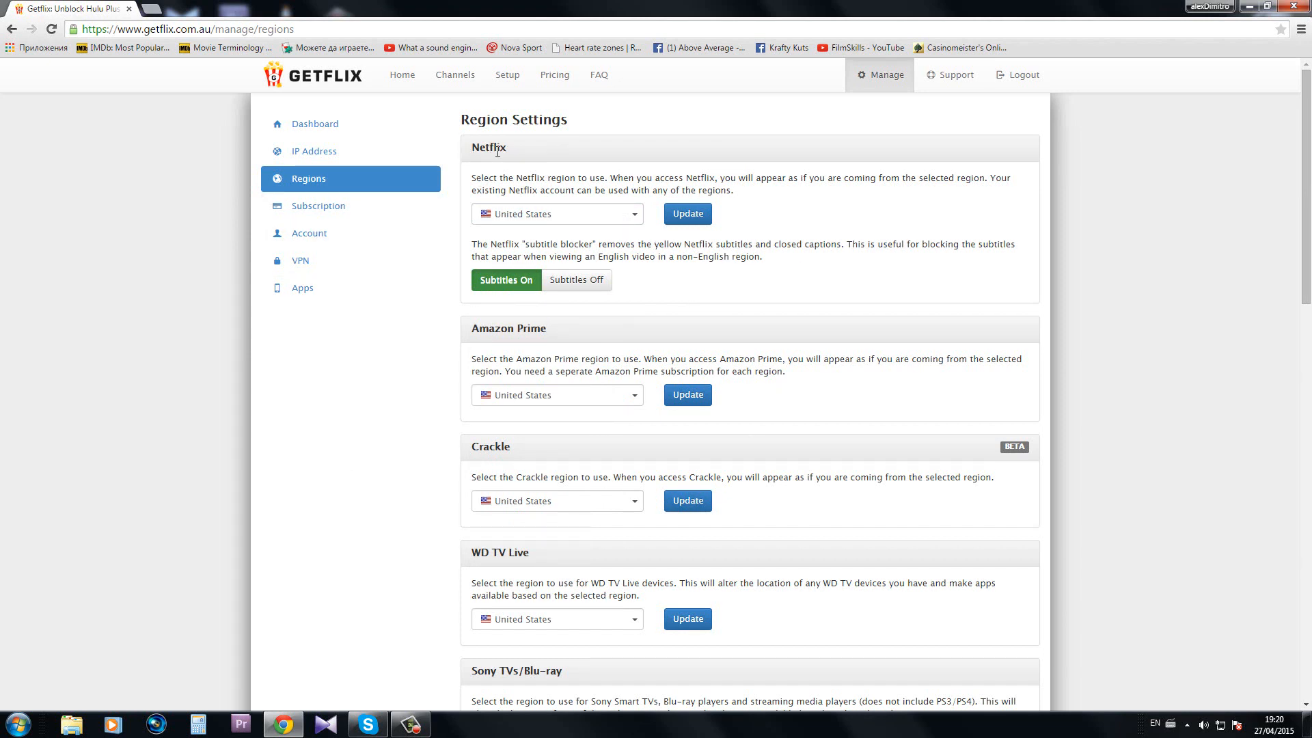
{"action": "mouse_move", "coordinate": [451, 349]}
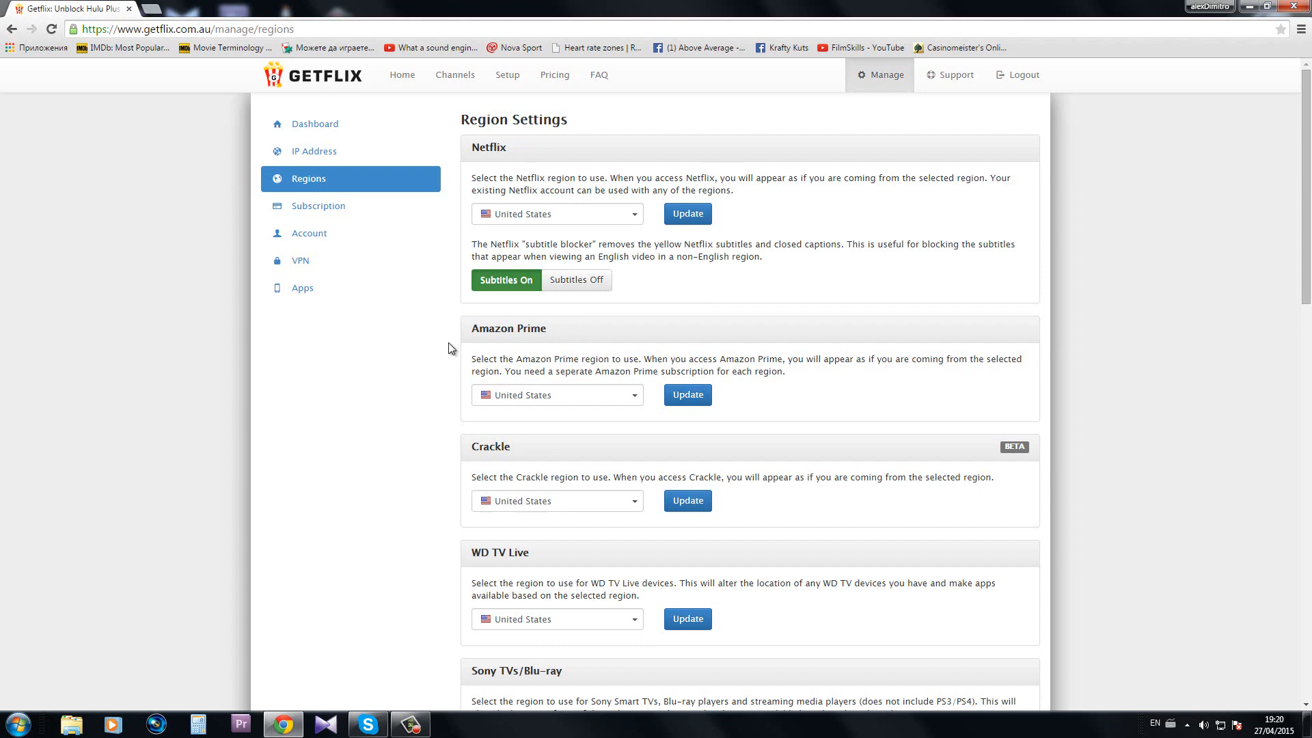
{"action": "mouse_move", "coordinate": [431, 473]}
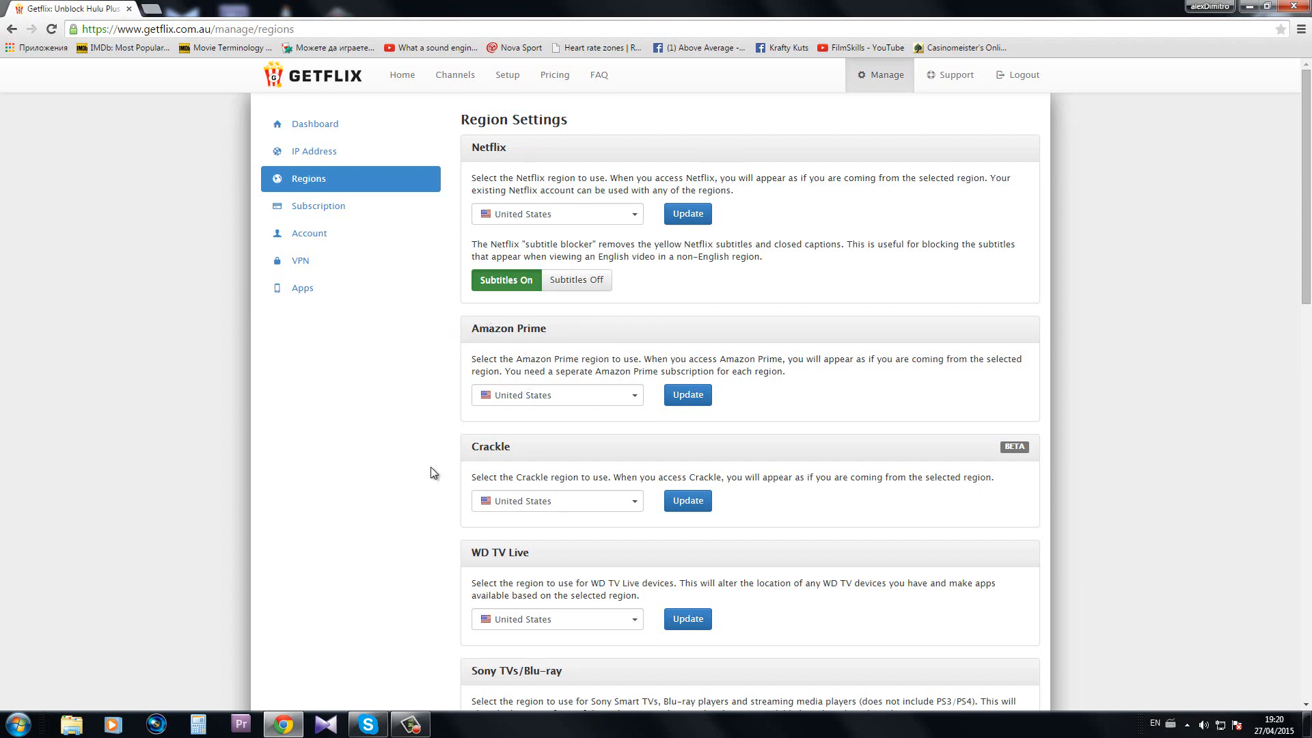
{"action": "scroll", "scroll_direction": "down", "scroll_amount": 3}
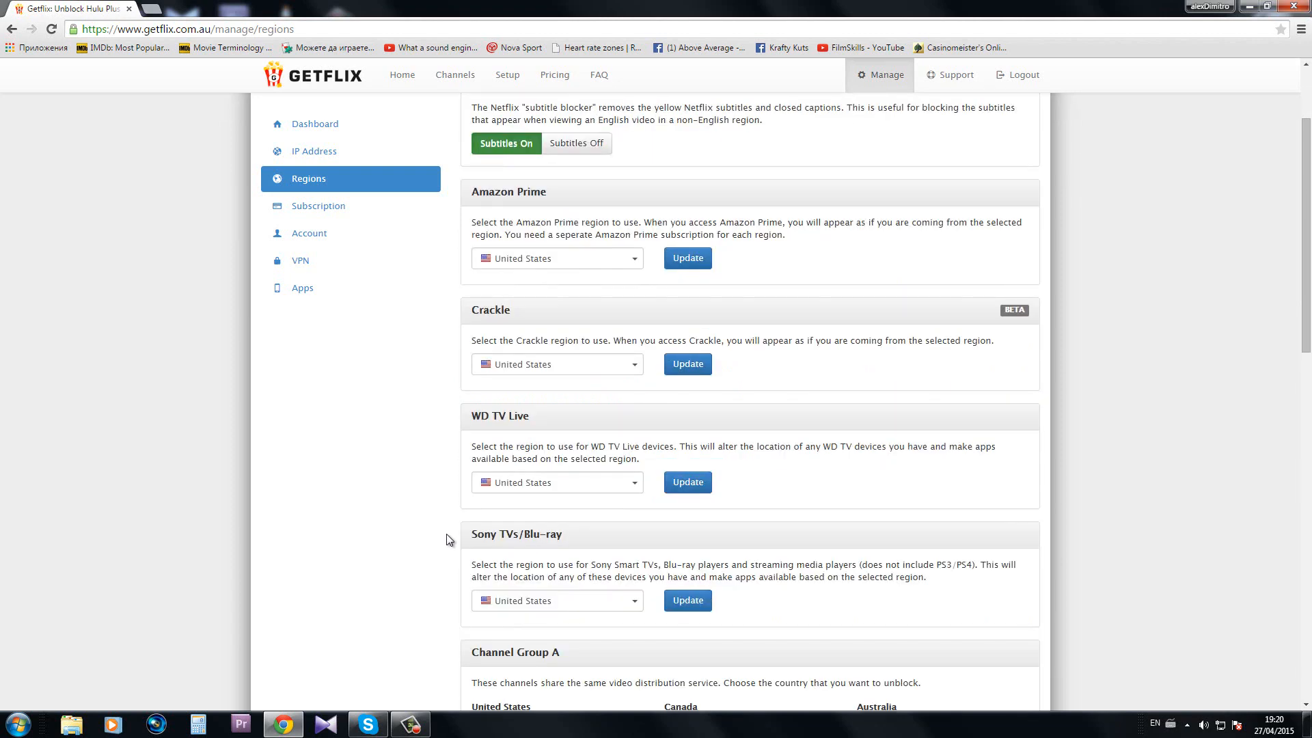
{"action": "scroll", "scroll_direction": "down", "scroll_amount": 3}
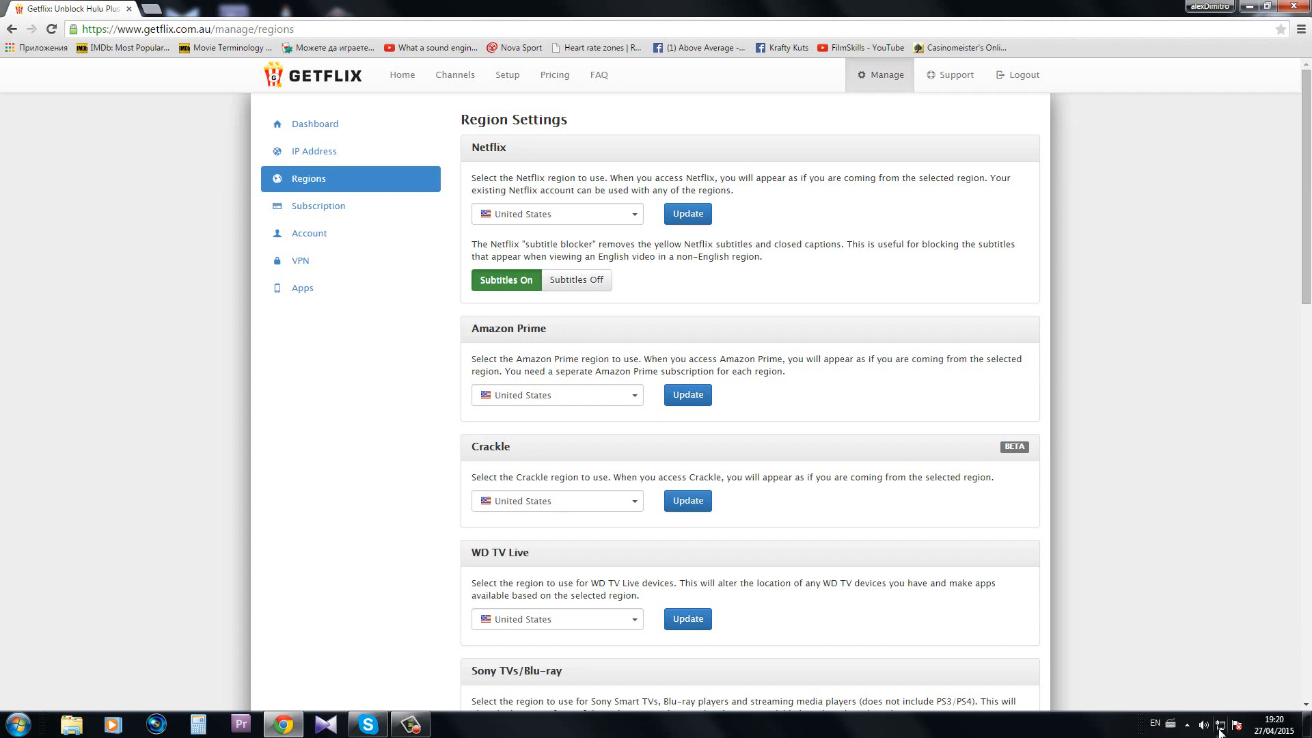
{"action": "left_click", "coordinate": [1220, 724]}
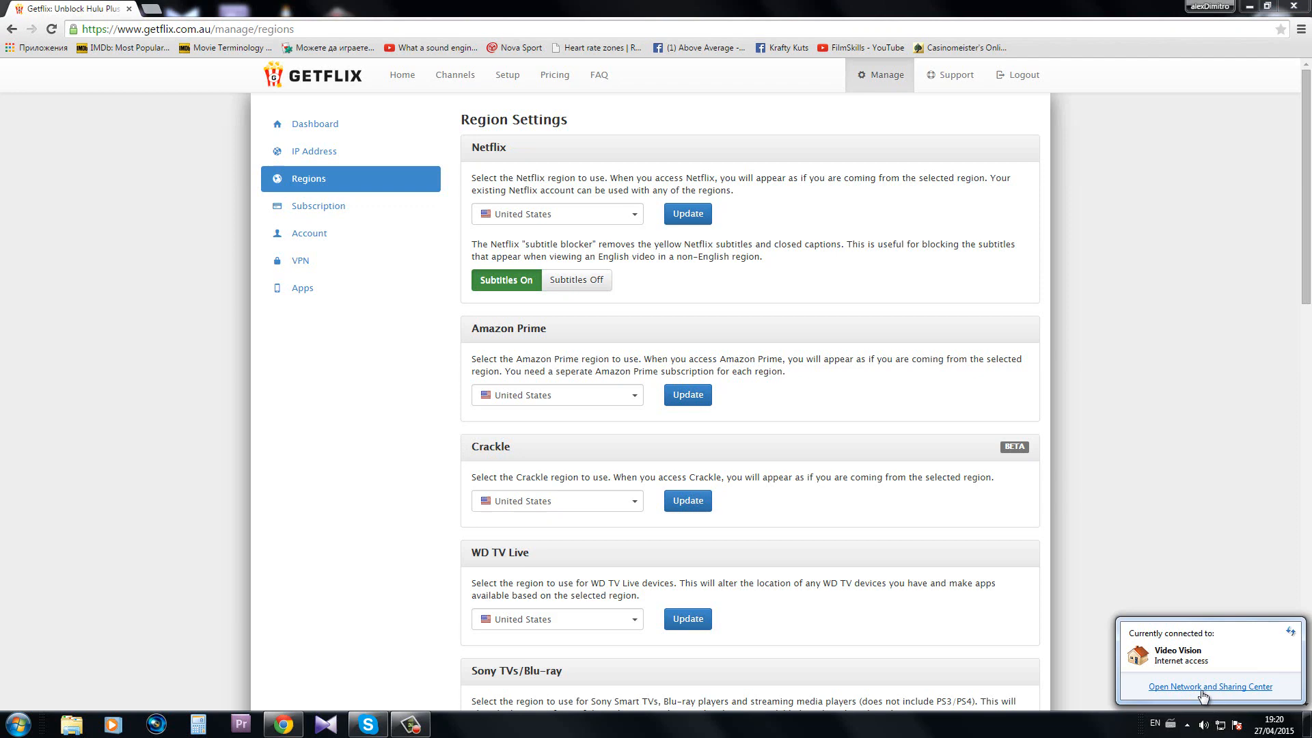
Reach the Local Area Connection status via Network and Sharing Center in Control Panel
{"action": "left_click", "coordinate": [1211, 686]}
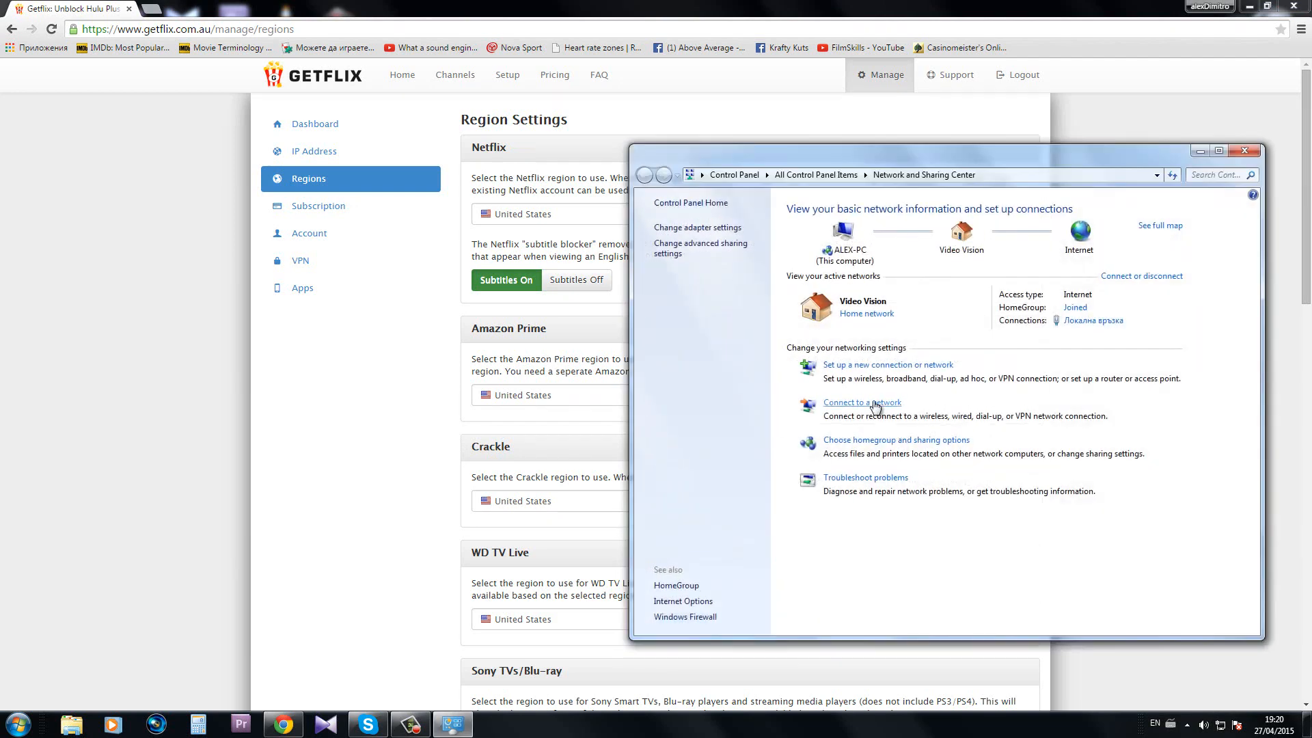
{"action": "mouse_move", "coordinate": [1238, 162]}
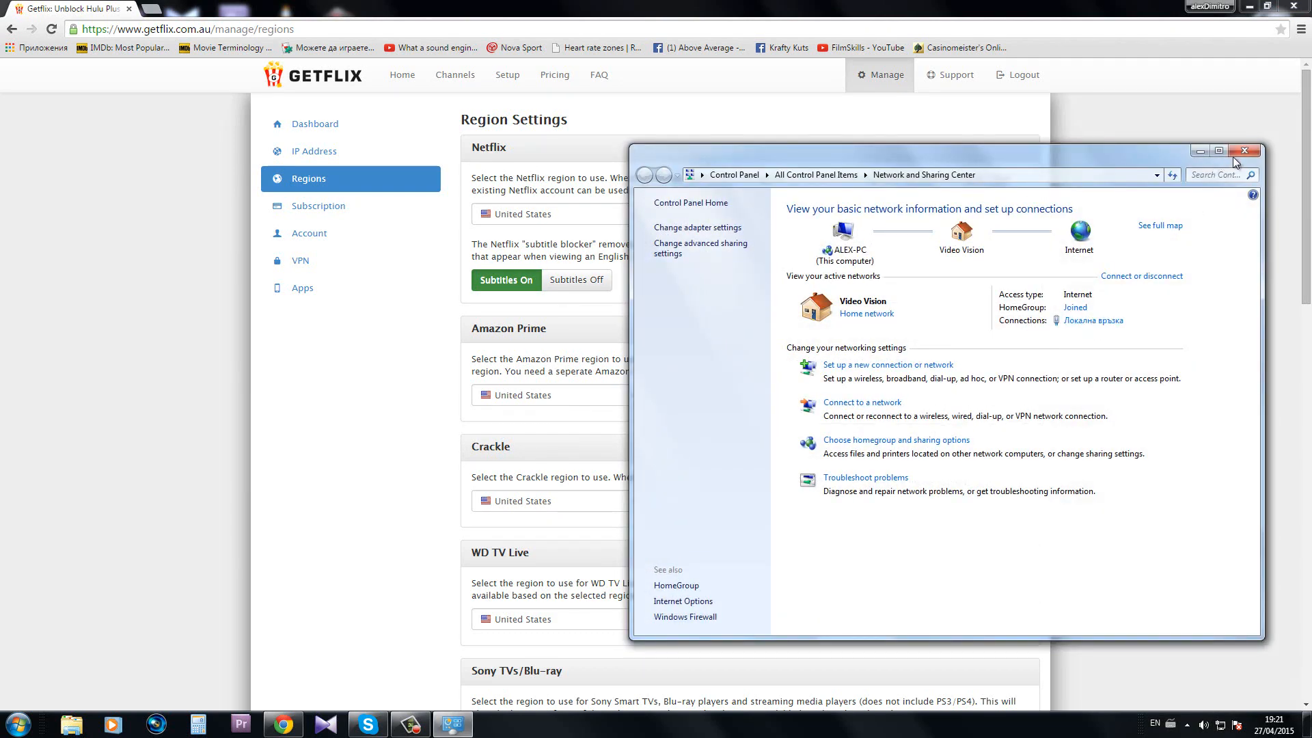
{"action": "left_click", "coordinate": [1243, 154]}
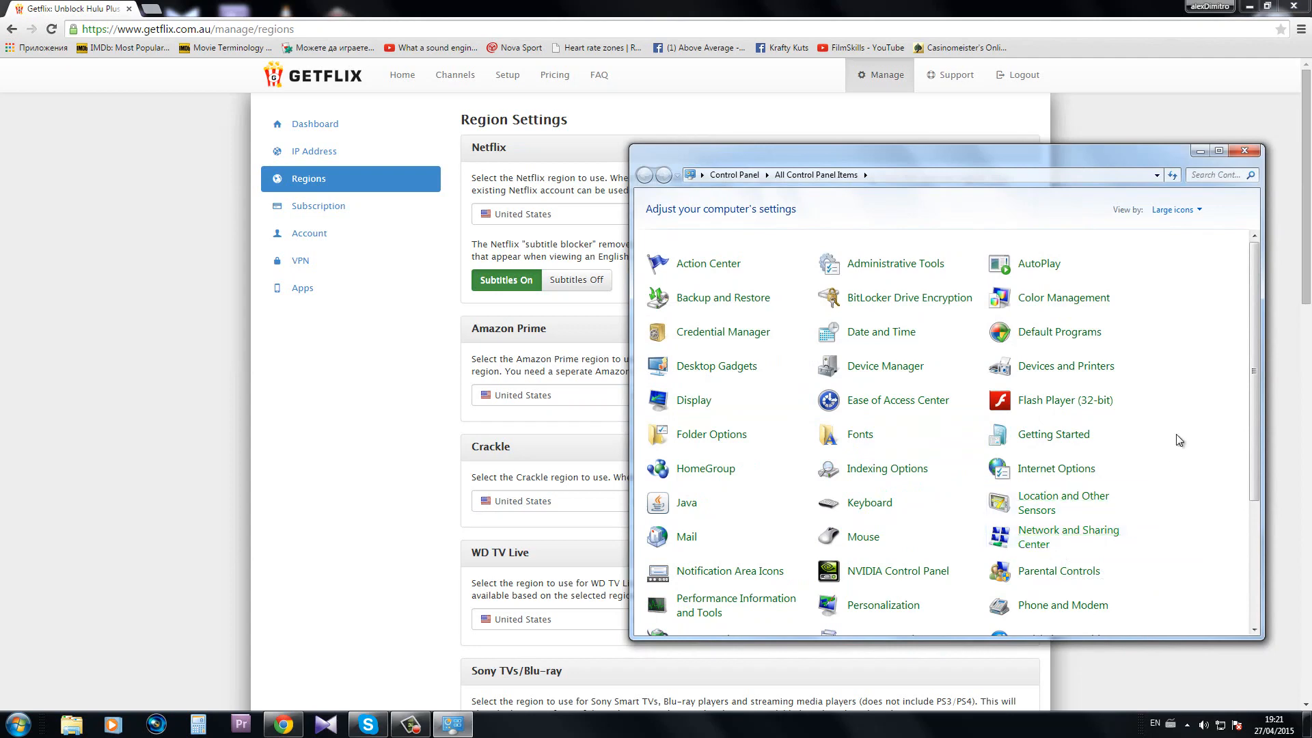
{"action": "left_click", "coordinate": [1068, 536]}
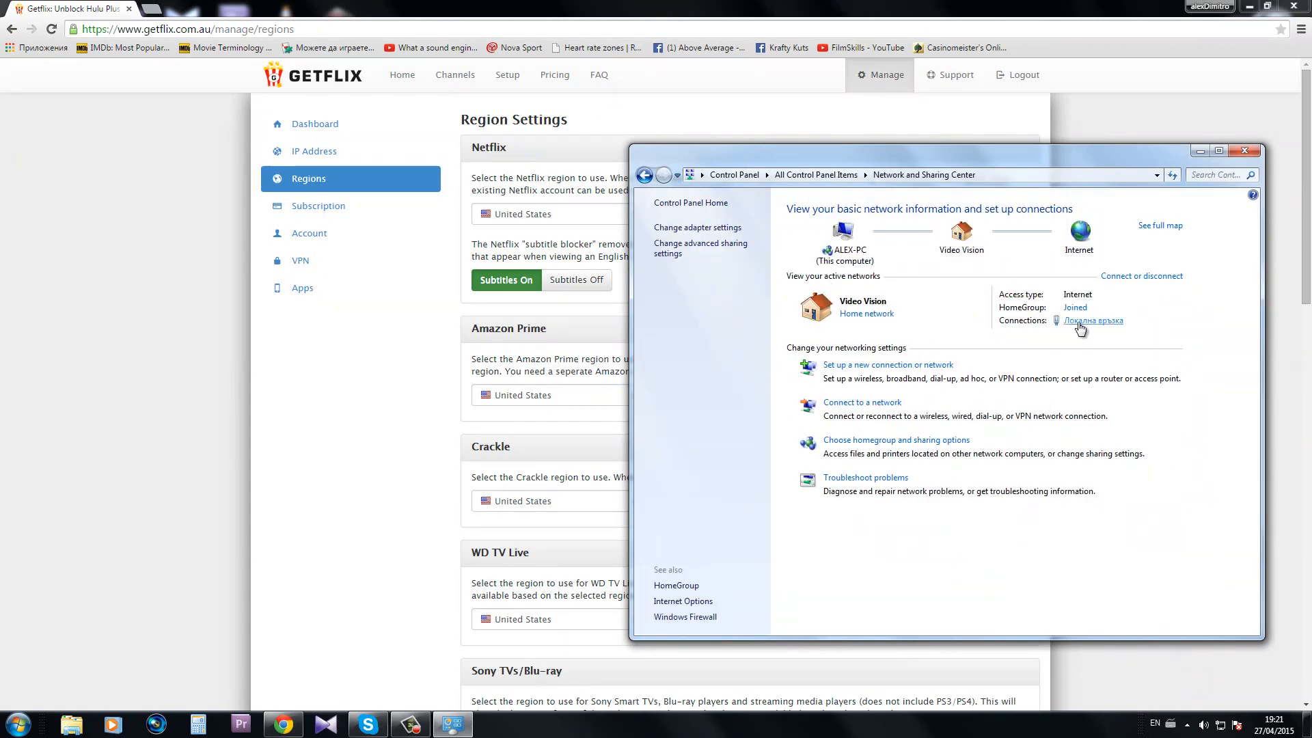
{"action": "left_click", "coordinate": [1093, 320]}
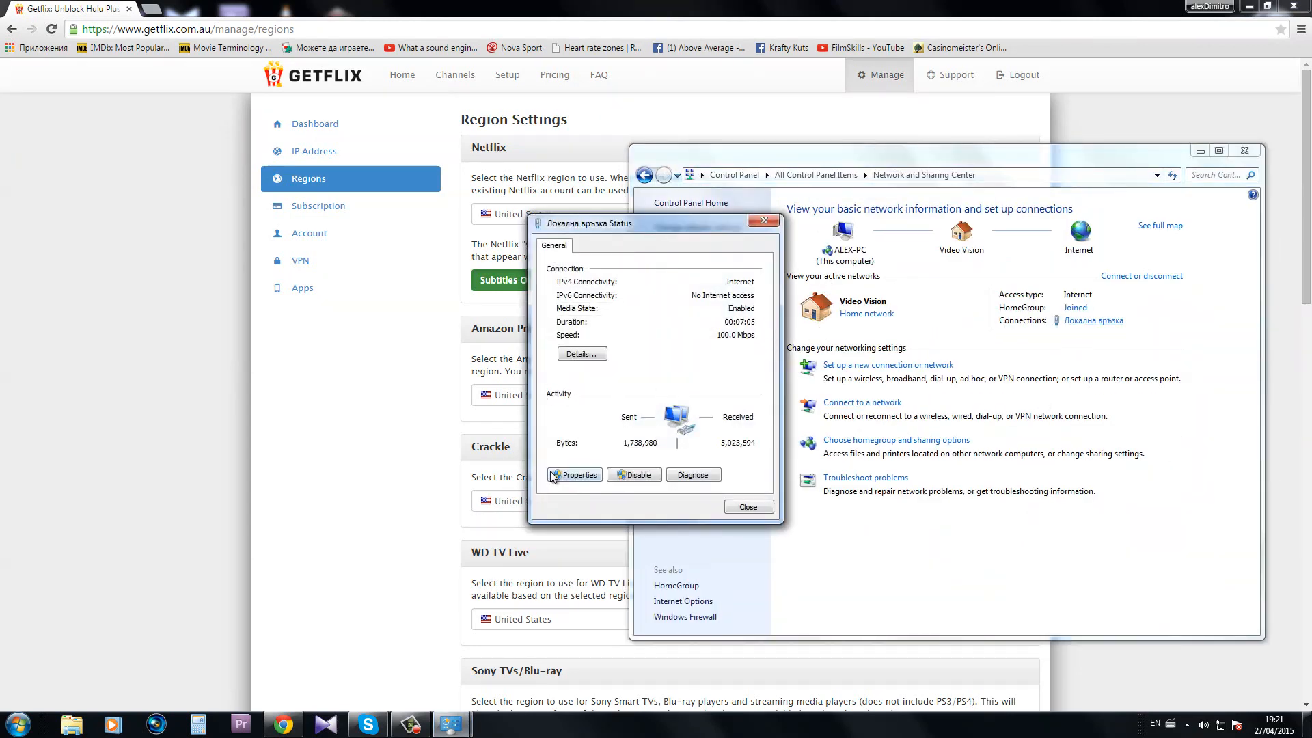
Show the connection's IPv4 properties with DNS 54.93.169.181 and 212.71.249.225
{"action": "left_click", "coordinate": [574, 476]}
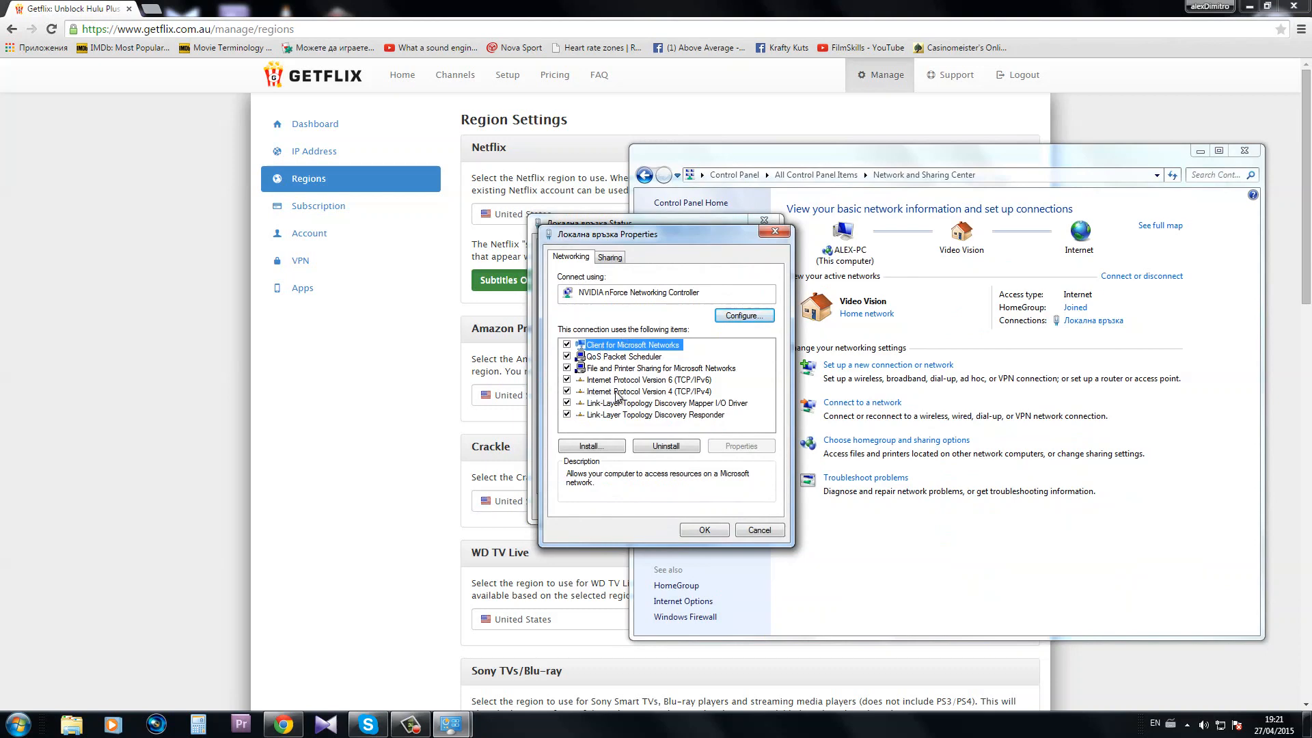
{"action": "left_click", "coordinate": [641, 390]}
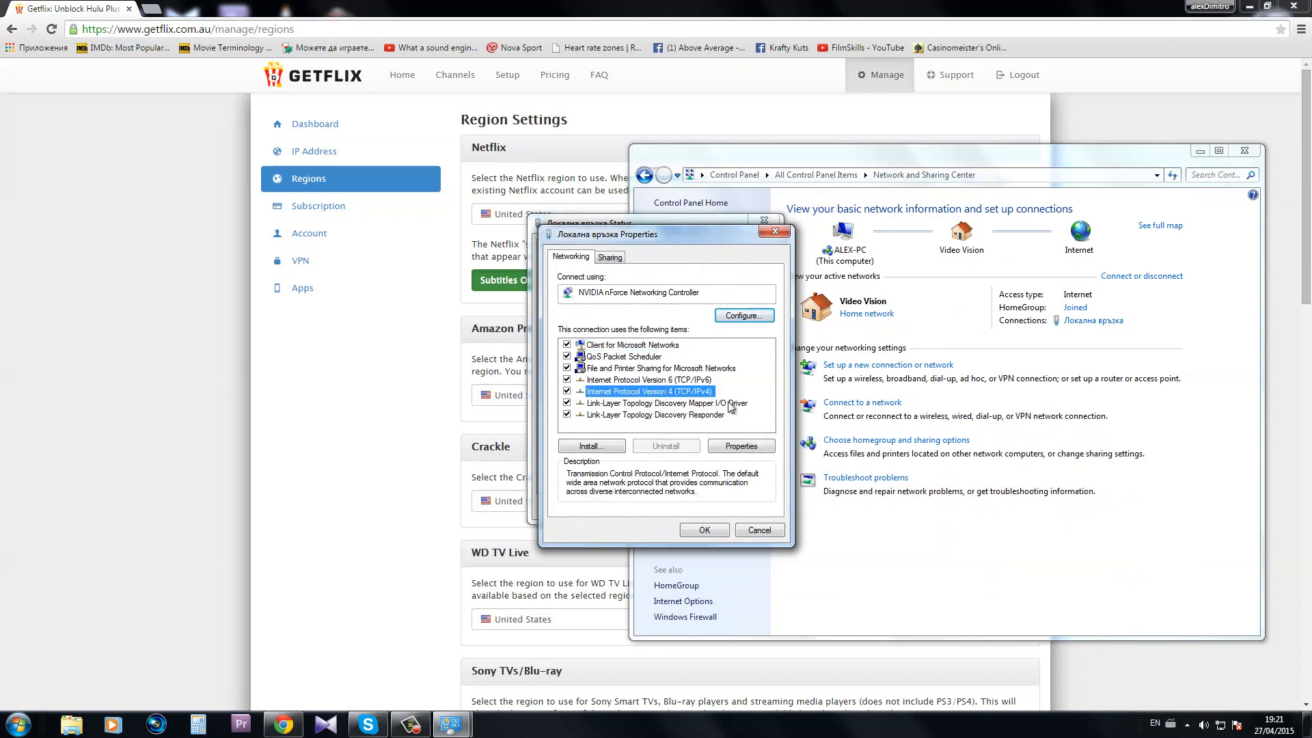
{"action": "left_click", "coordinate": [741, 445]}
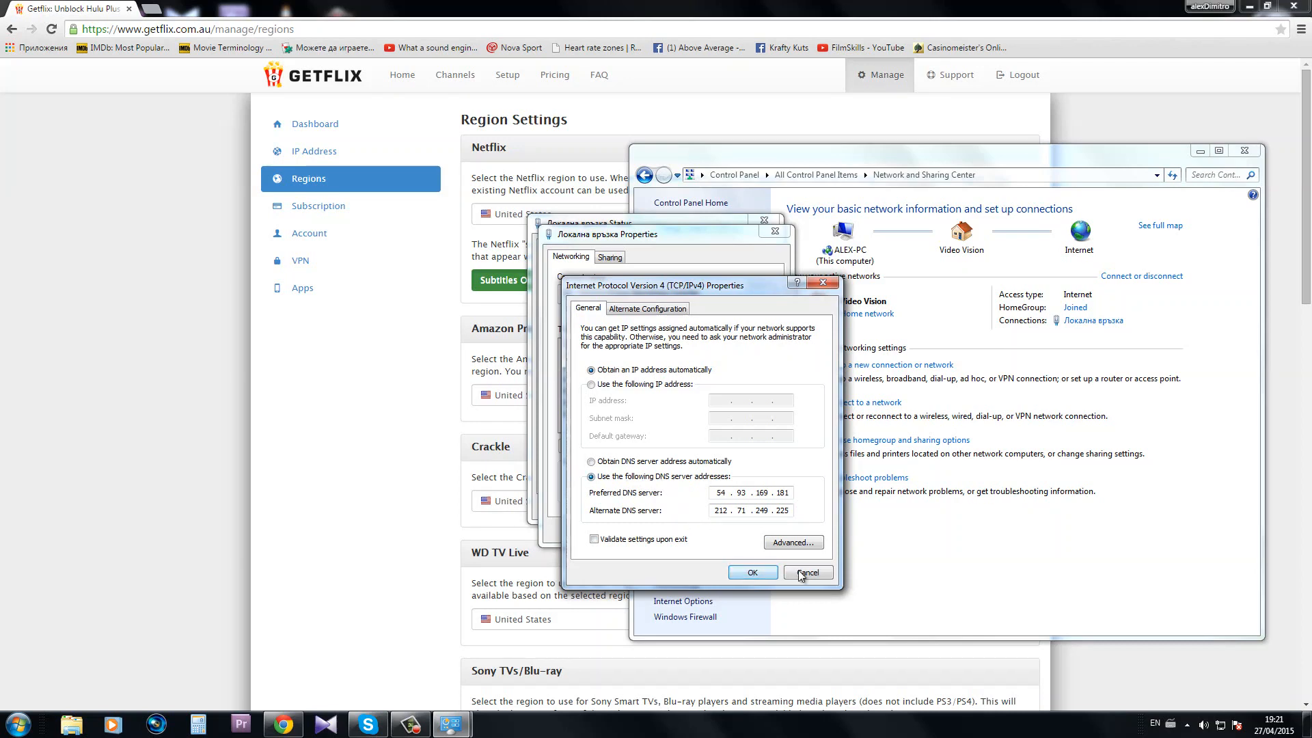
Dismiss the IPv4 and connection status dialogs and search Google for netflix
{"action": "left_click", "coordinate": [808, 571]}
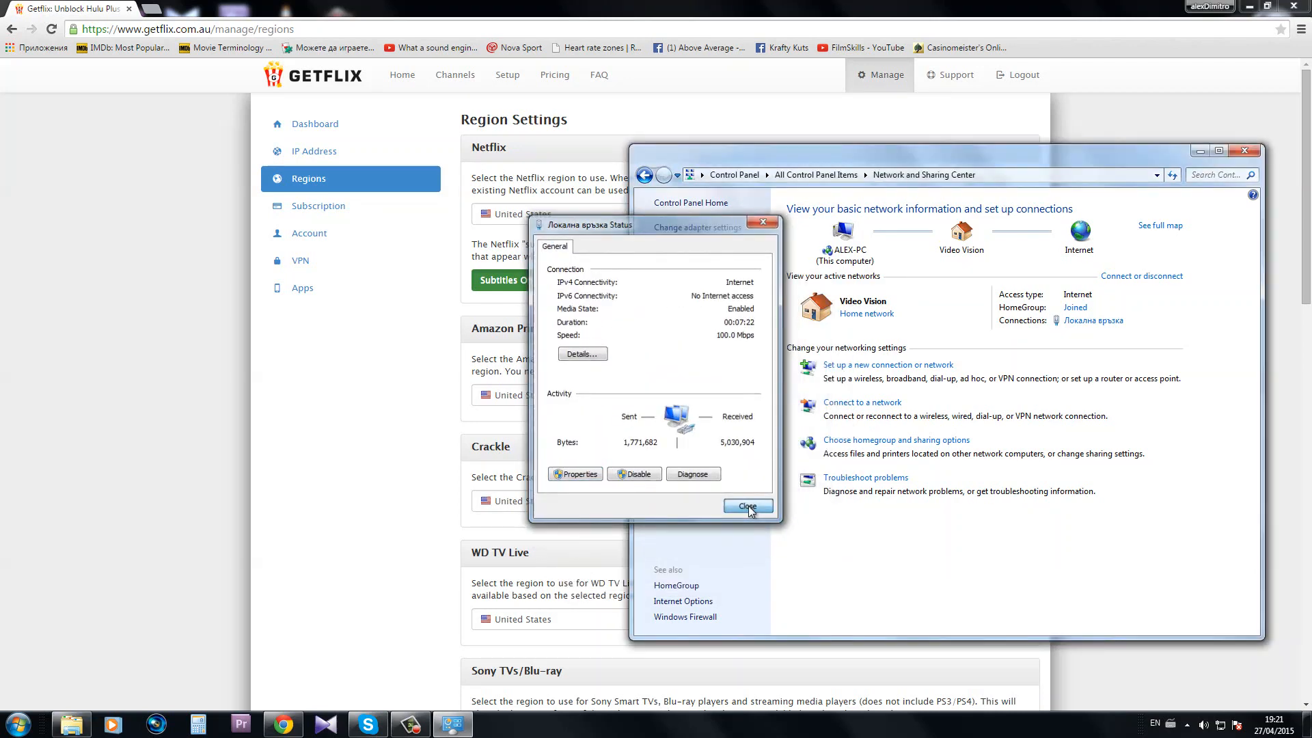
{"action": "left_click", "coordinate": [749, 506]}
{"action": "type", "text": "netflix"}
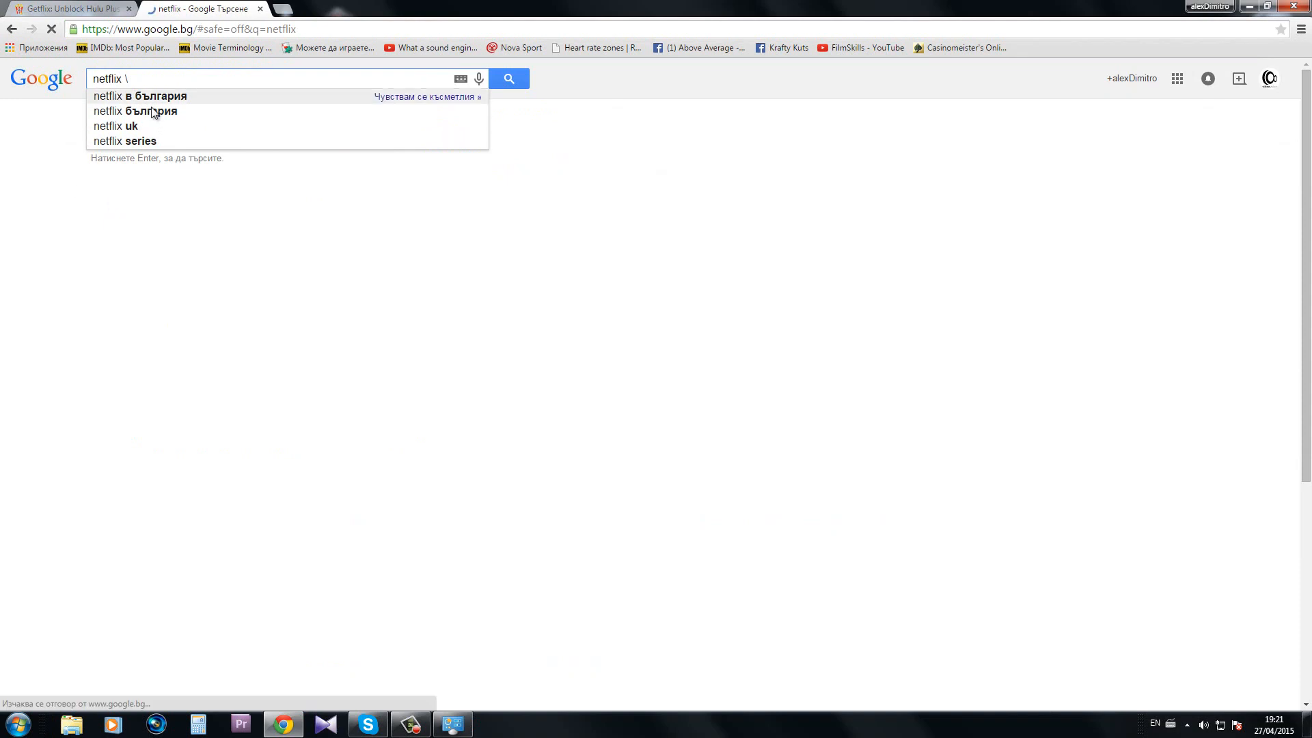
{"action": "key", "text": "Enter"}
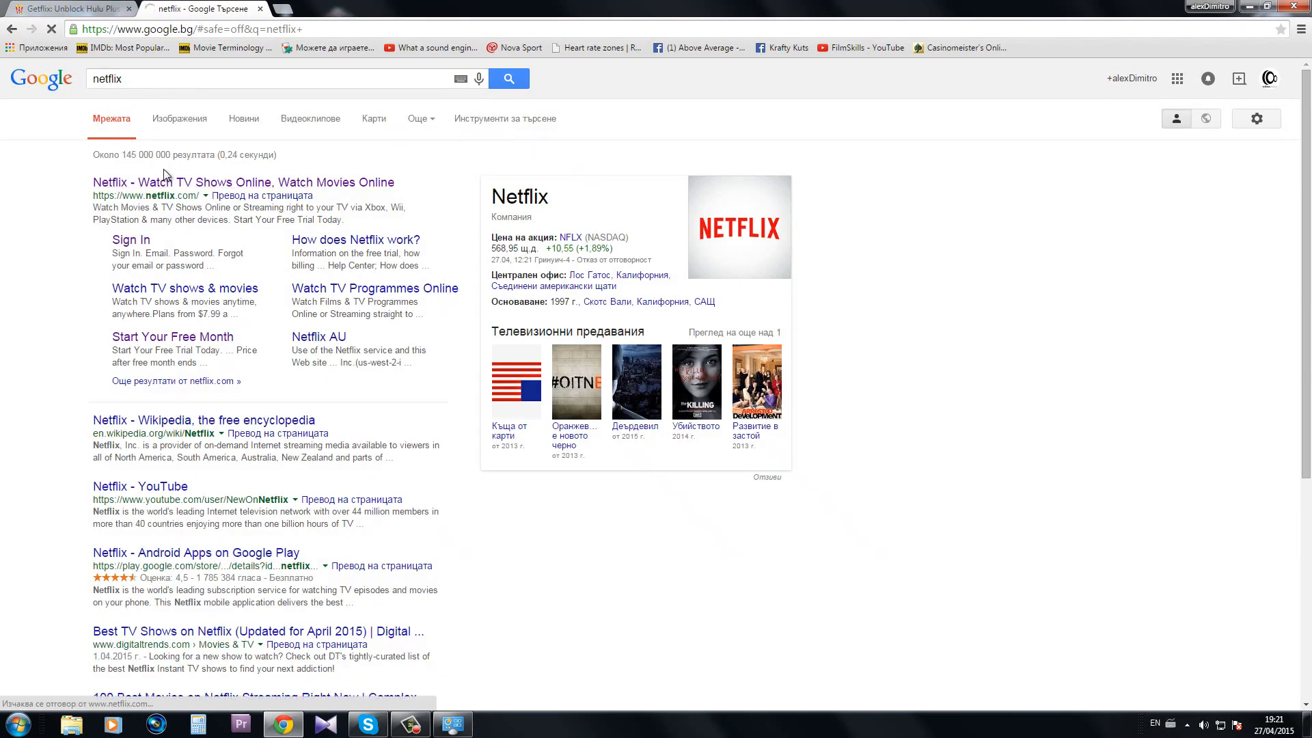
{"action": "left_click", "coordinate": [185, 183]}
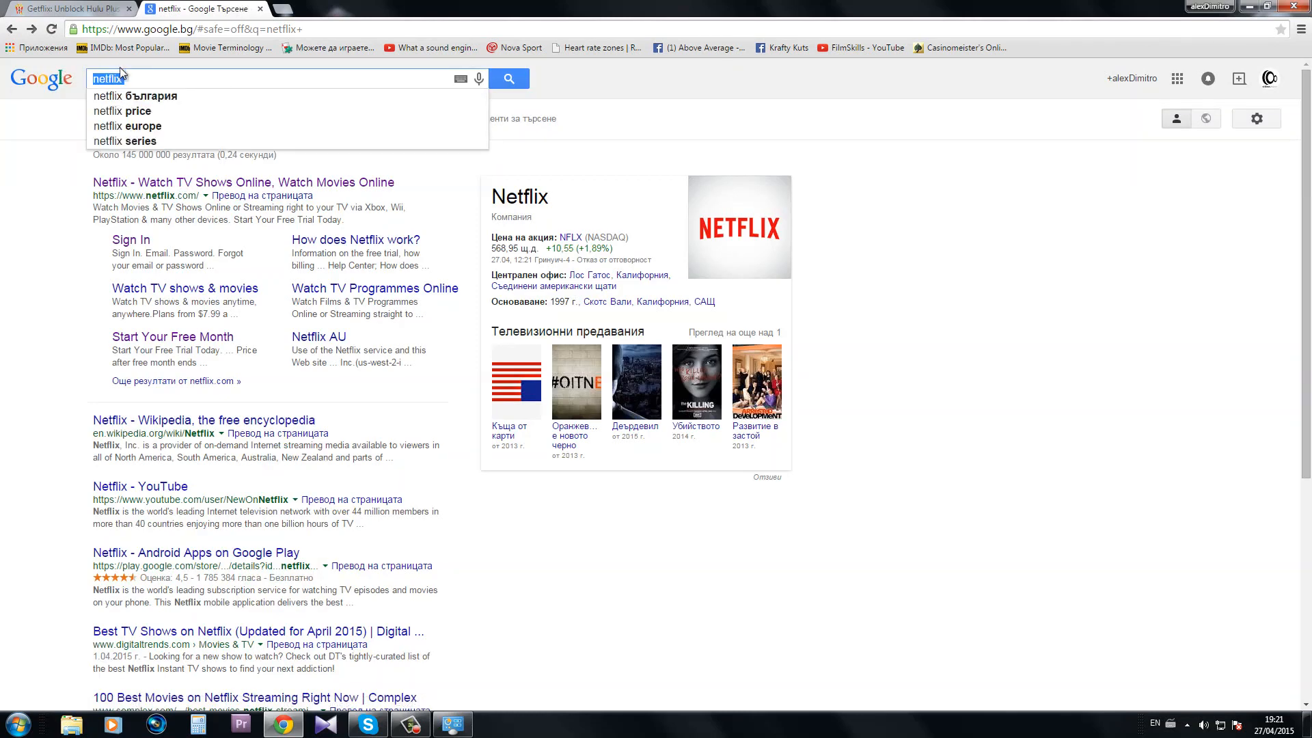
Search for pandora, visit the Pandora site, then go to google.bg
{"action": "type", "text": "pandora"}
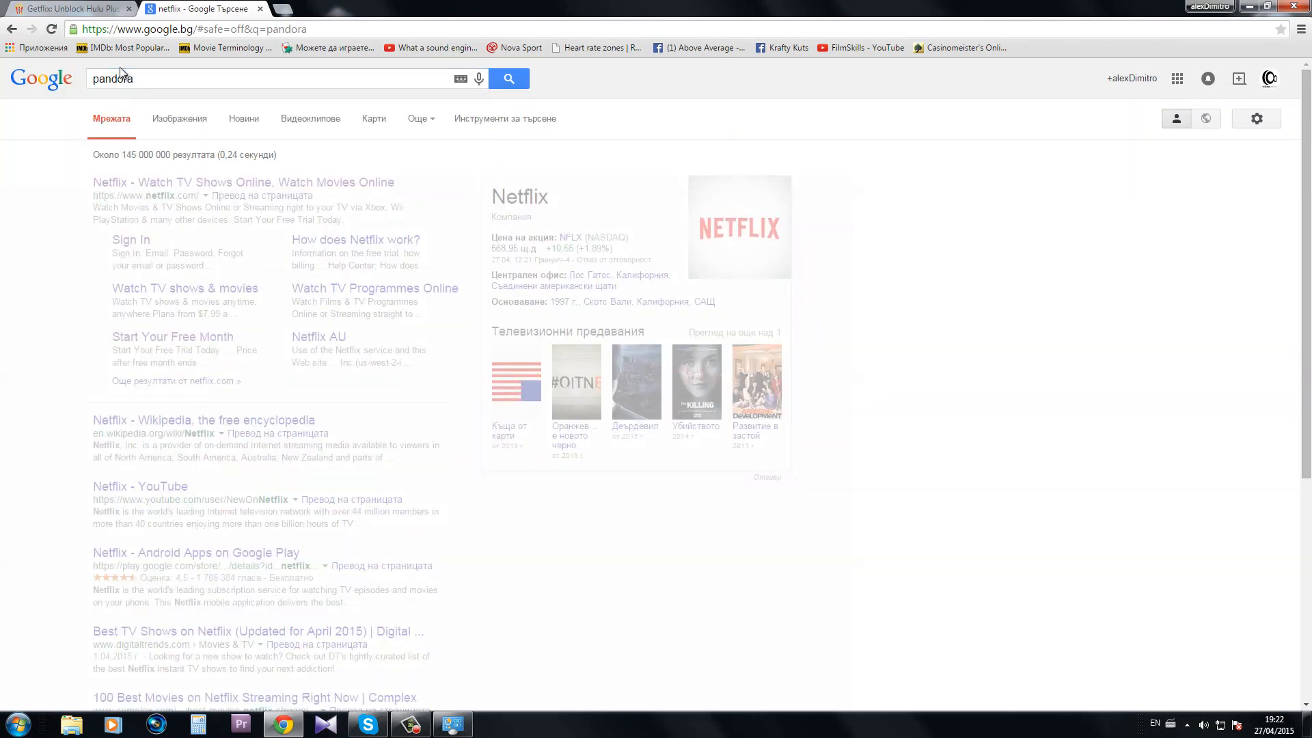
{"action": "left_click", "coordinate": [509, 79]}
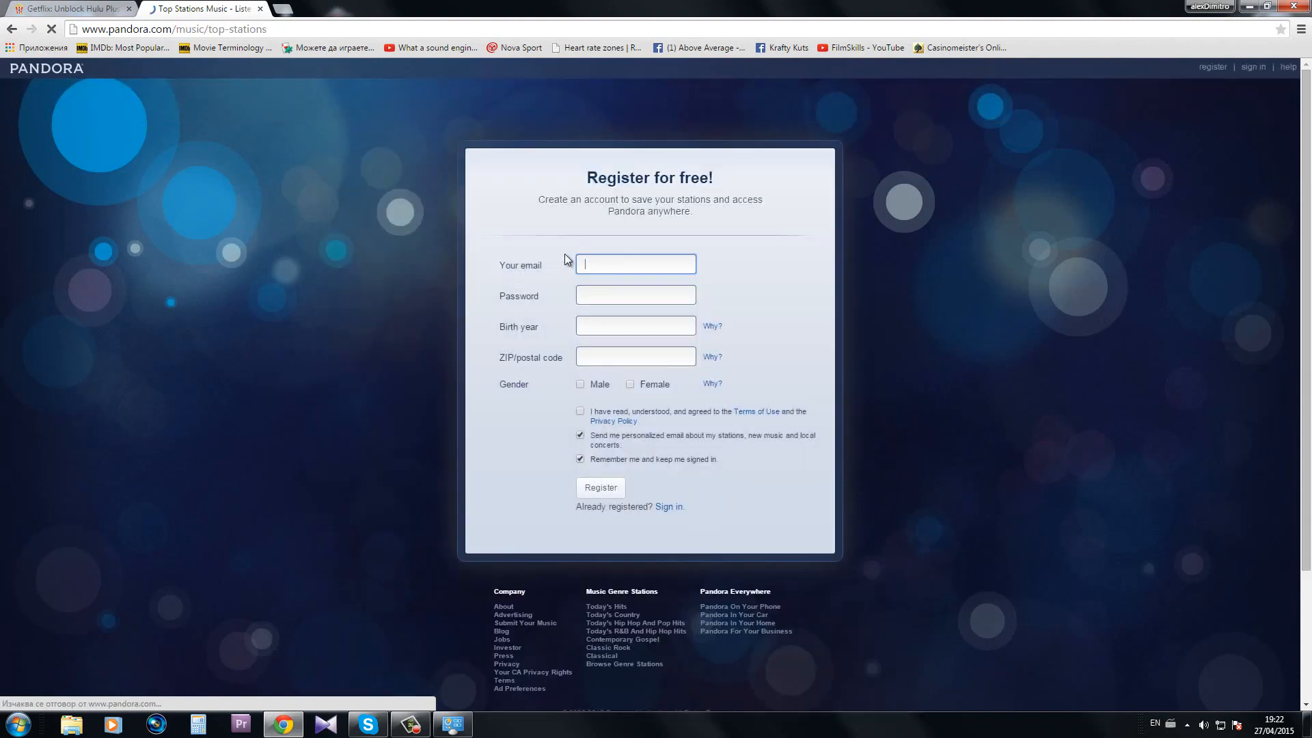
{"action": "mouse_move", "coordinate": [542, 188]}
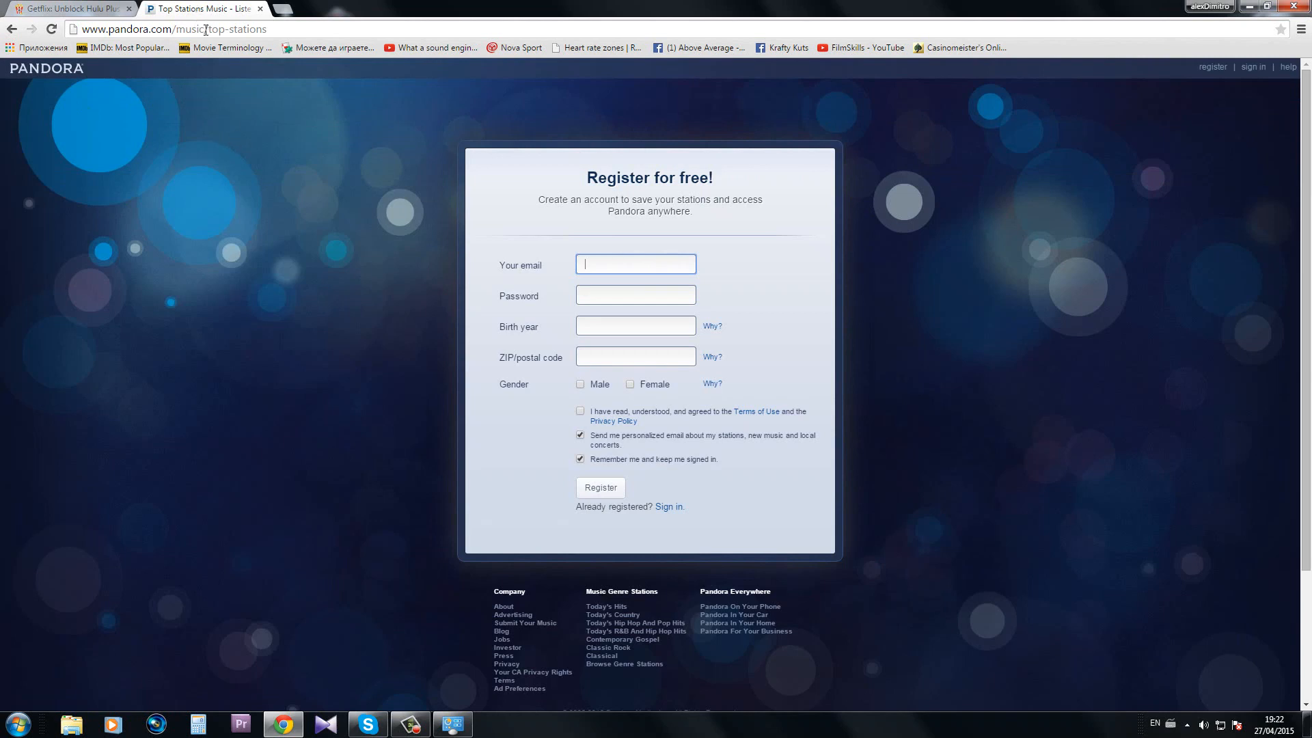
{"action": "type", "text": "google.bg"}
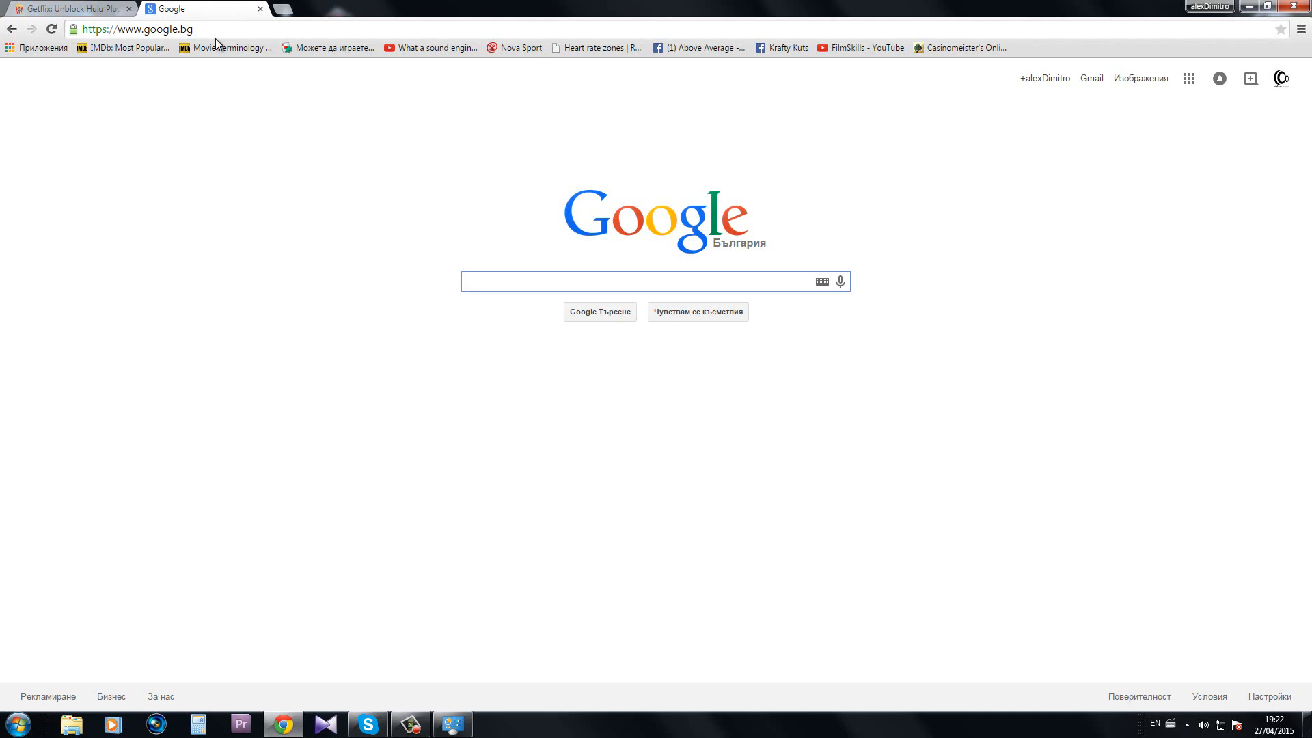
Search 'bbc.co.uk iplayer' and play Tatau Episode 3 on BBC iPlayer
{"action": "type", "text": "bbc"}
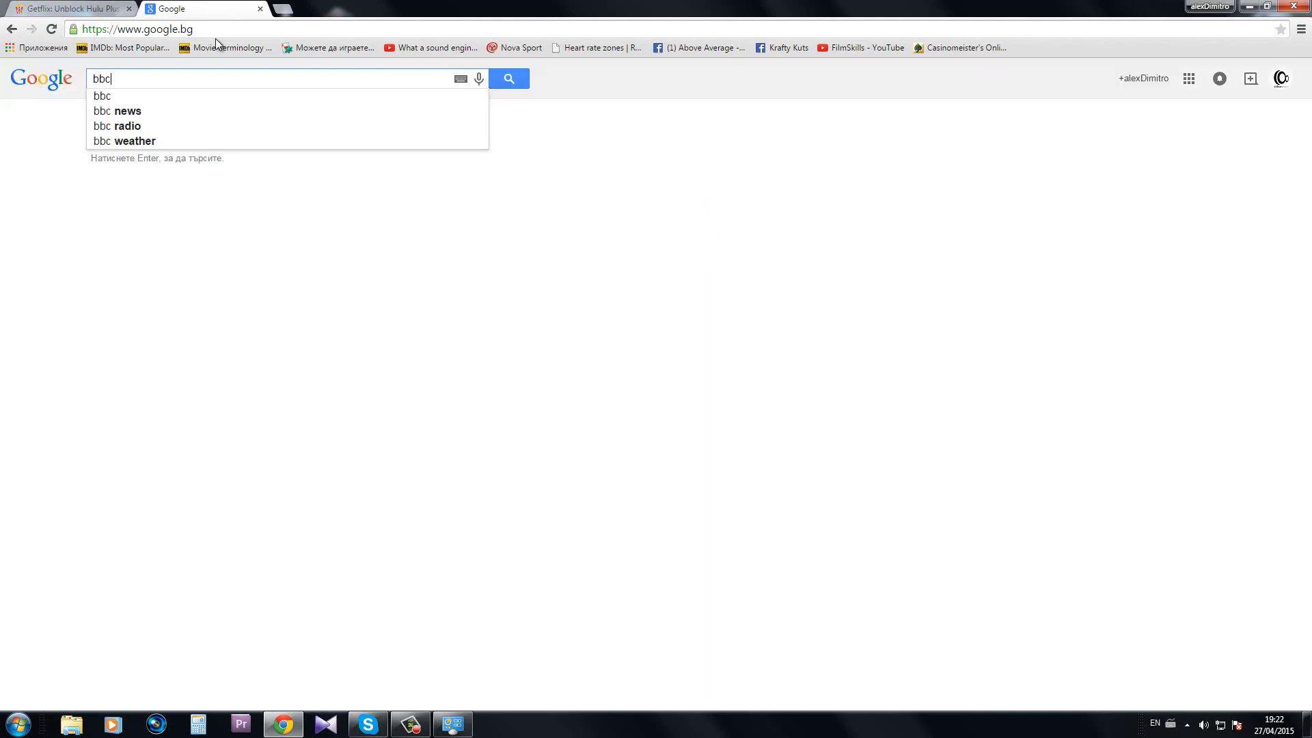
{"action": "type", "text": ".co.uk iplayer"}
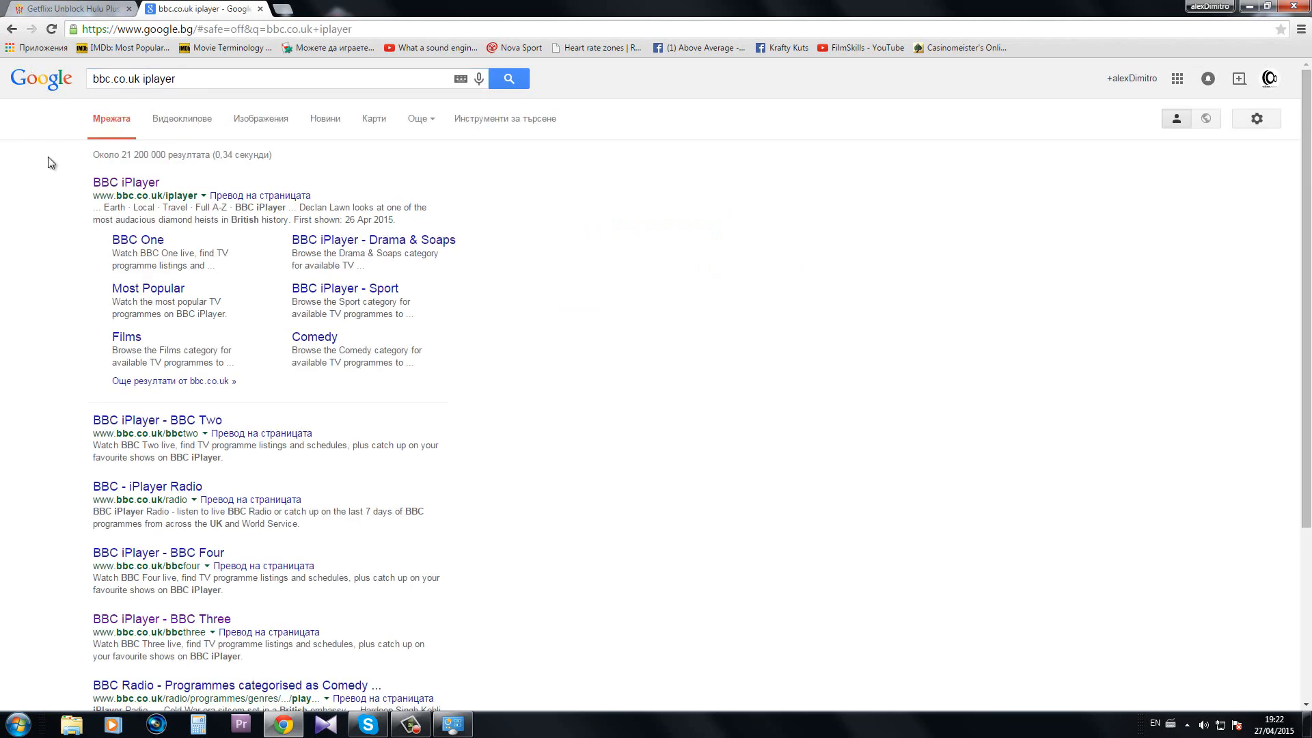
{"action": "left_click", "coordinate": [126, 182]}
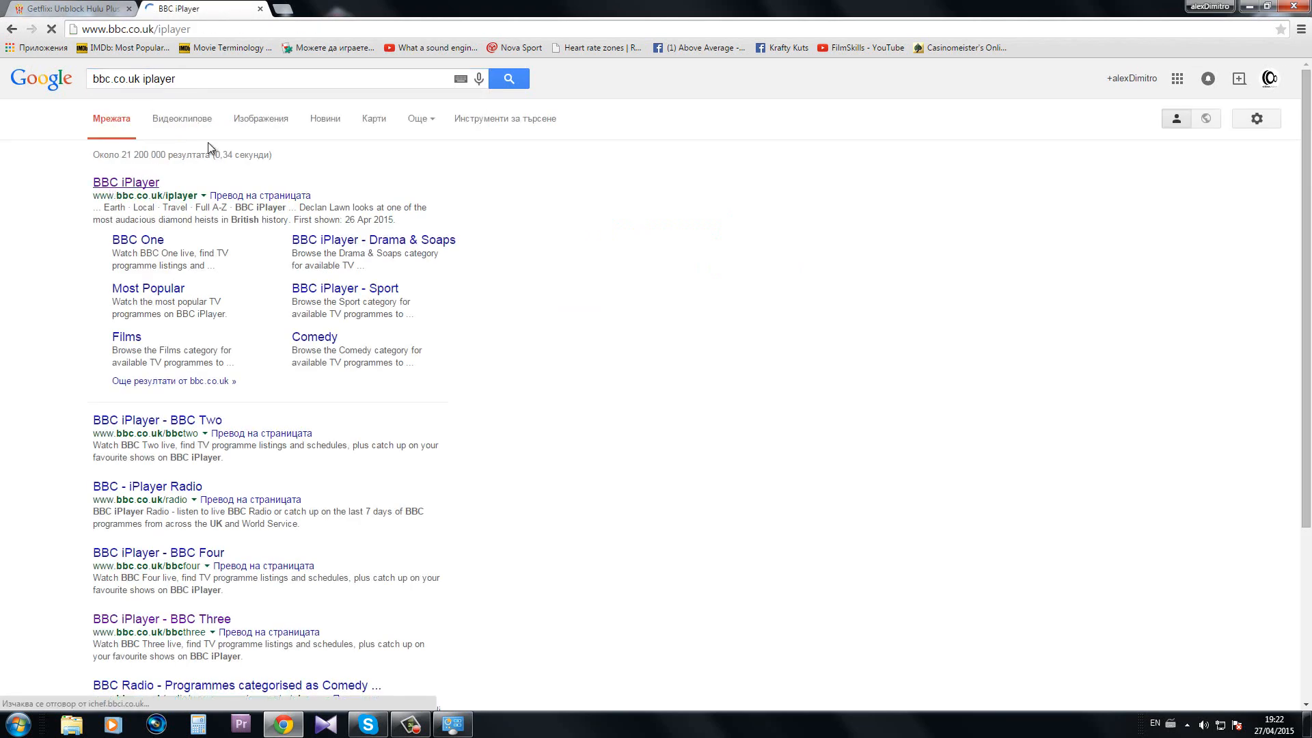
{"action": "left_click", "coordinate": [126, 183]}
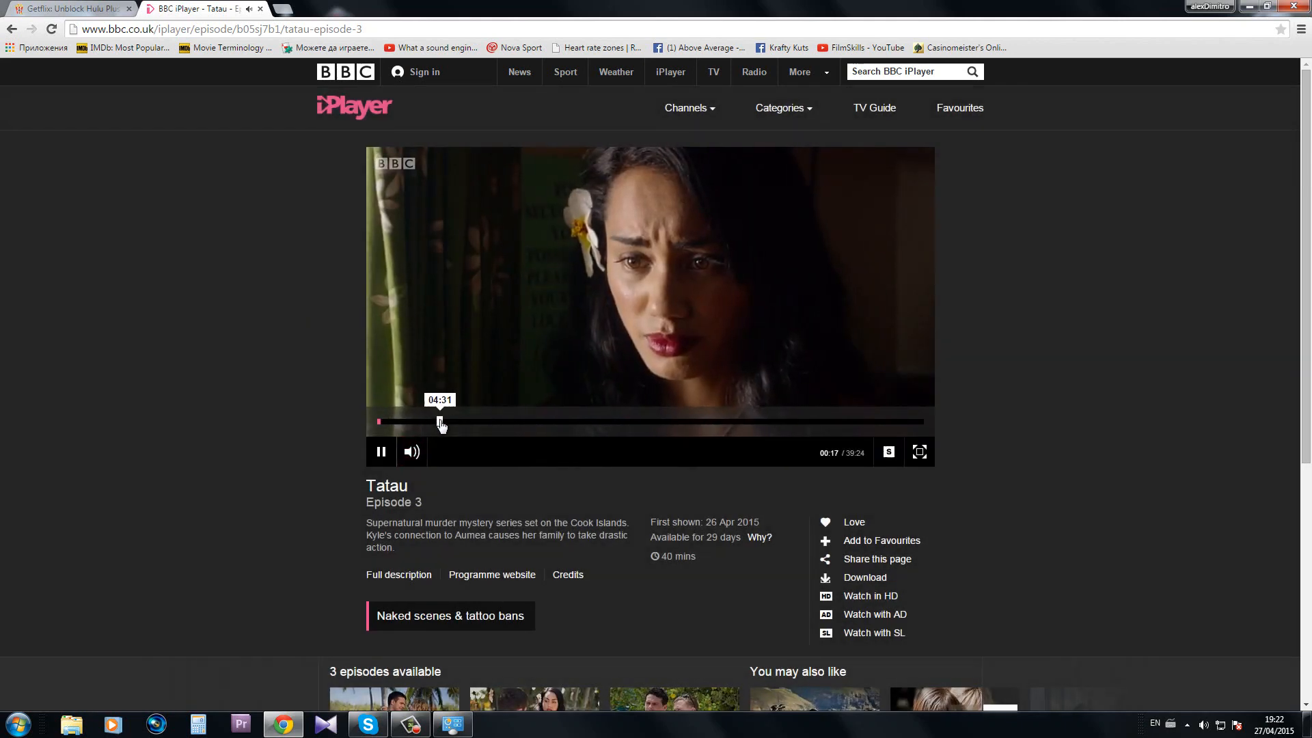
{"action": "mouse_move", "coordinate": [348, 421]}
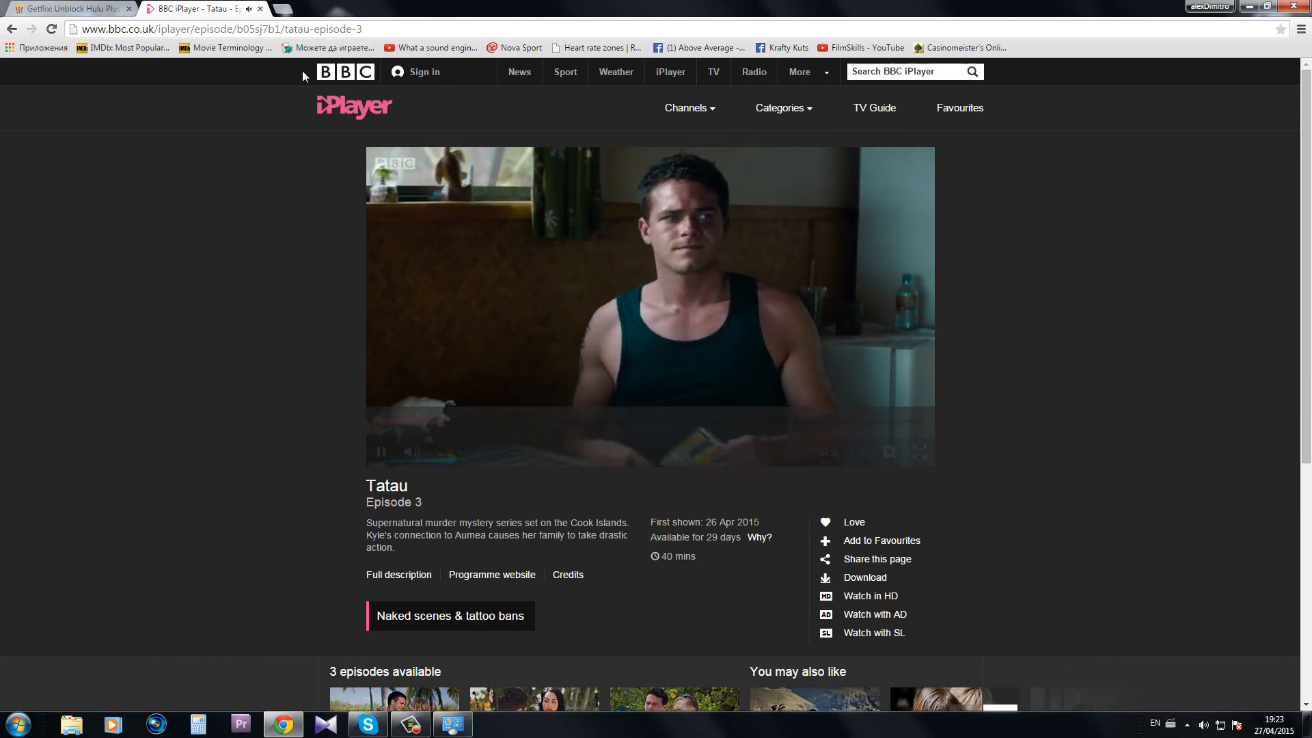
Return to the Getflix account tab and its IP address page
{"action": "left_click", "coordinate": [62, 6]}
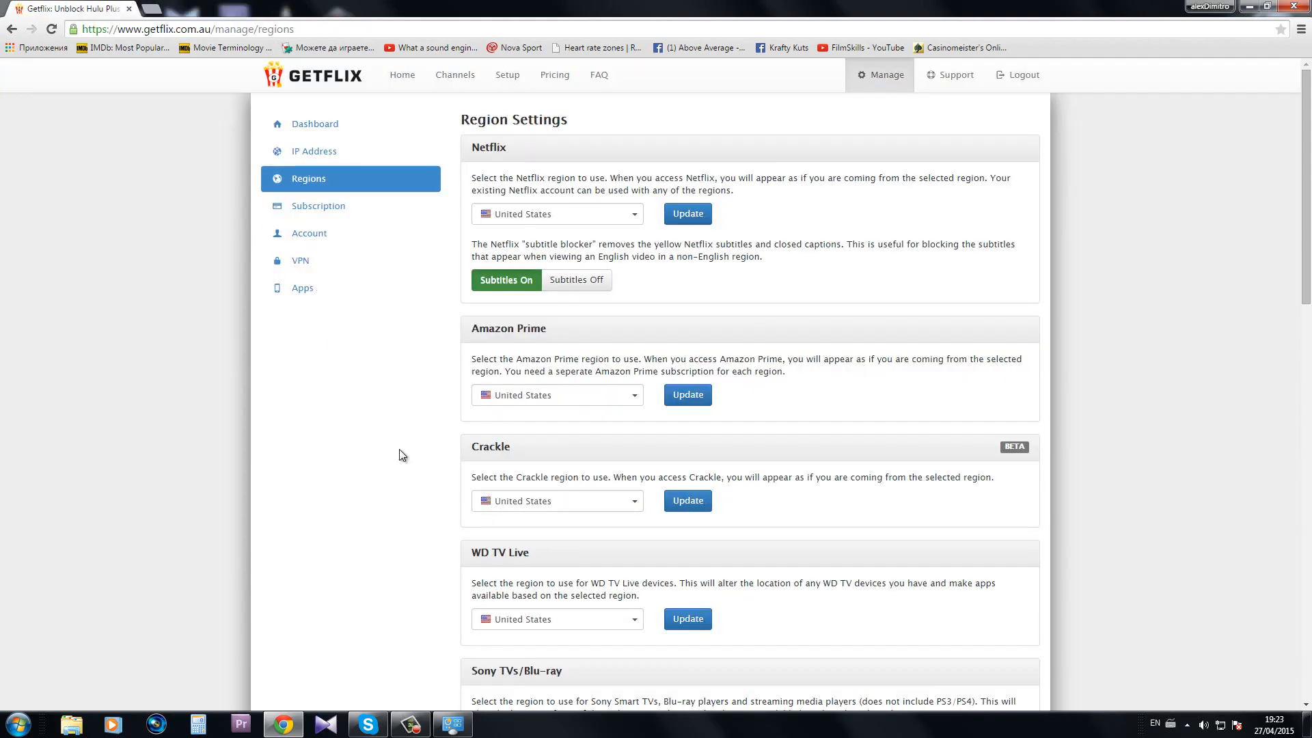
{"action": "left_click", "coordinate": [315, 151]}
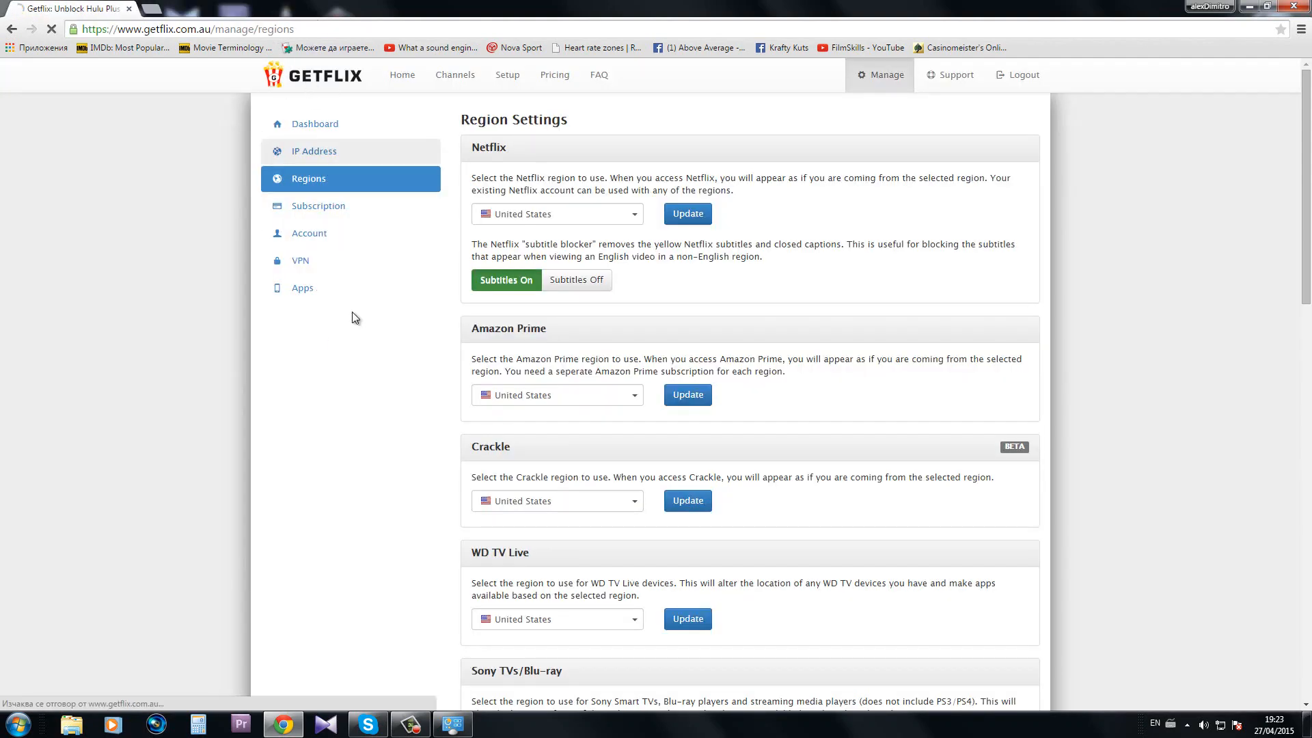